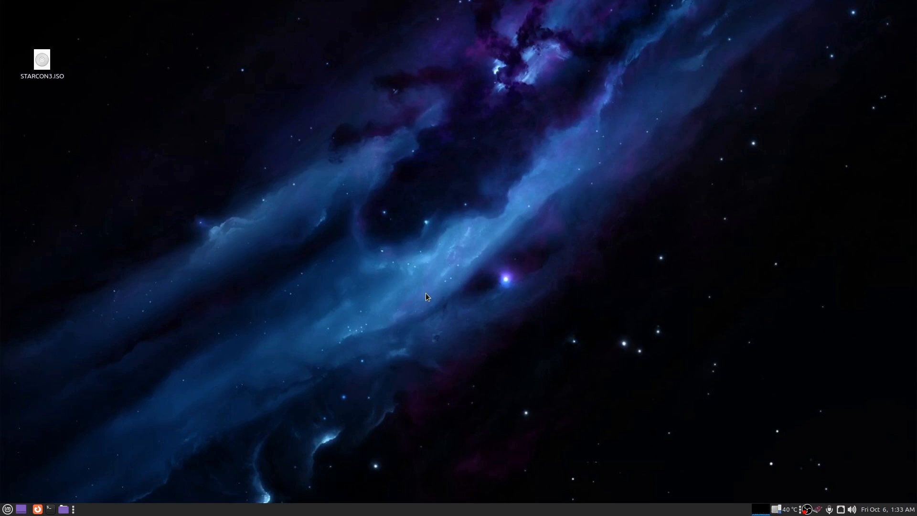
{"action": "mouse_move", "coordinate": [303, 114]}
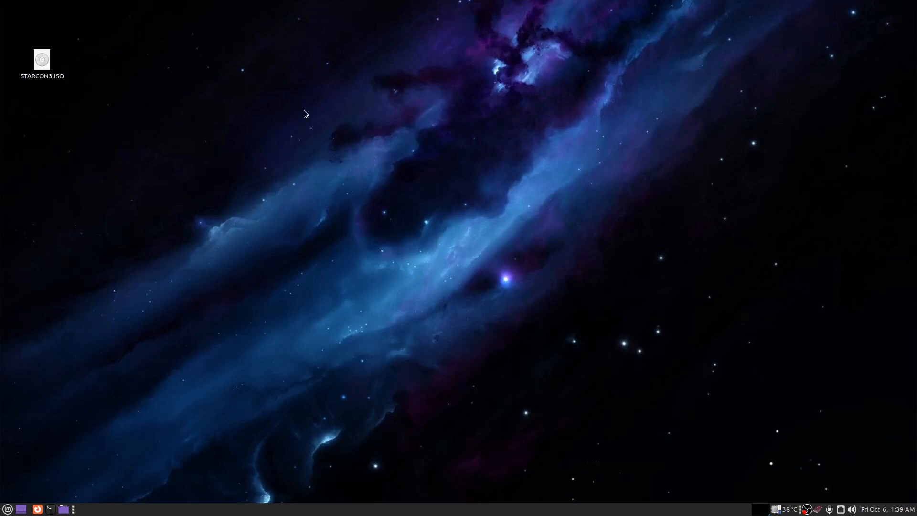
Bring up the Cinnamon application menu to reach the installed games
{"action": "left_click", "coordinate": [8, 508]}
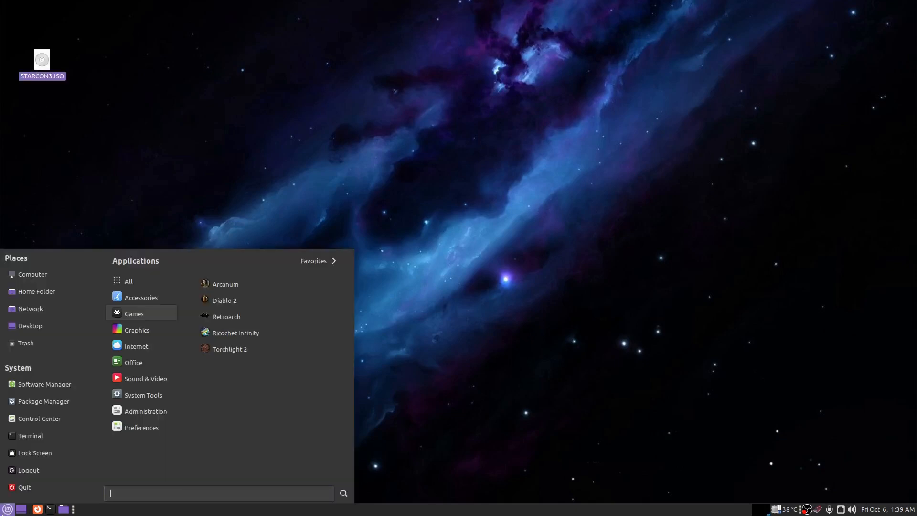
{"action": "mouse_move", "coordinate": [245, 322]}
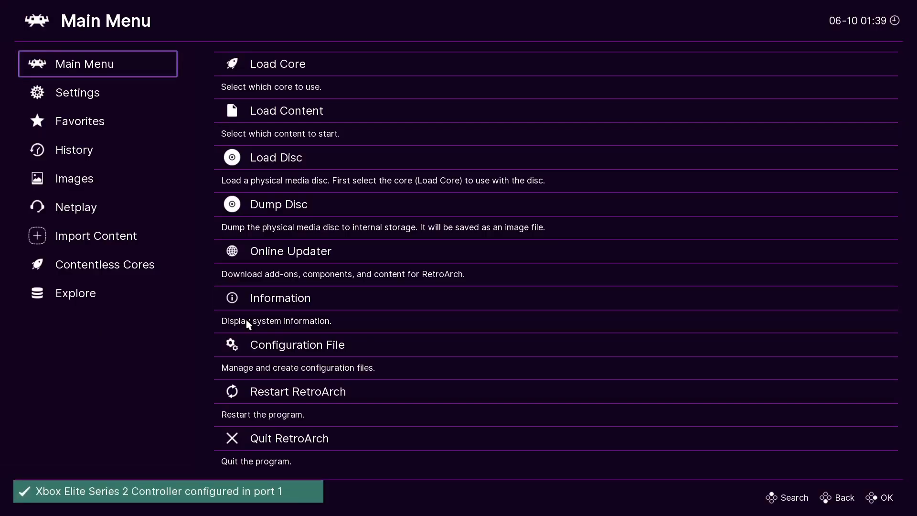
Load content from /home/linuxmintguy, run the DOS game in DOSBox Pure, then leave it
{"action": "left_click", "coordinate": [285, 111]}
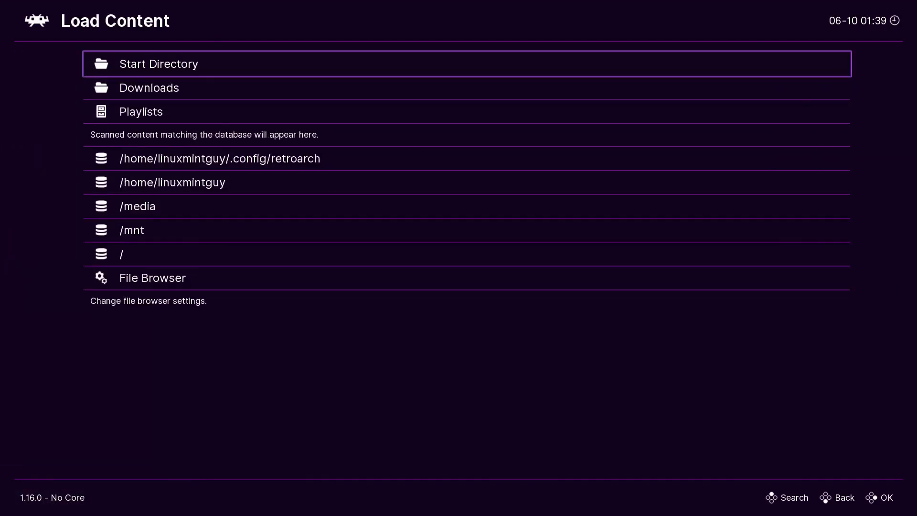
{"action": "key", "text": "Down"}
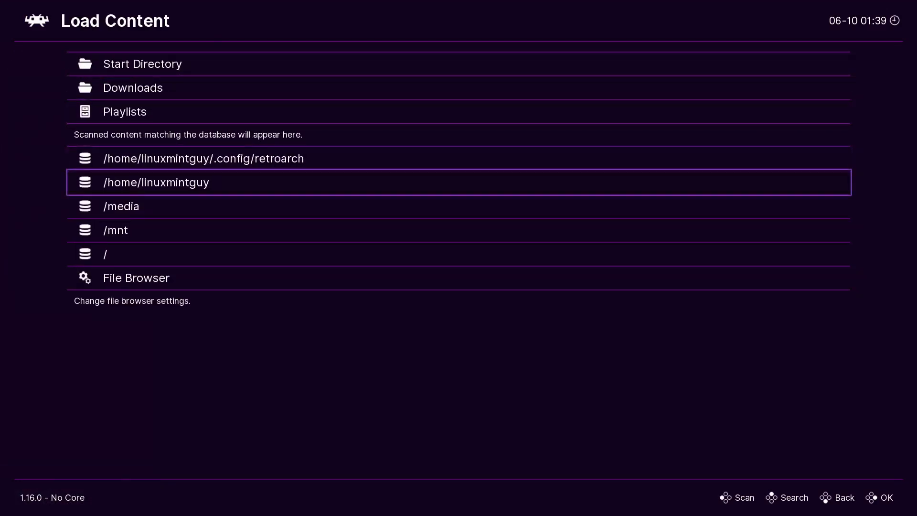
{"action": "left_click", "coordinate": [156, 181]}
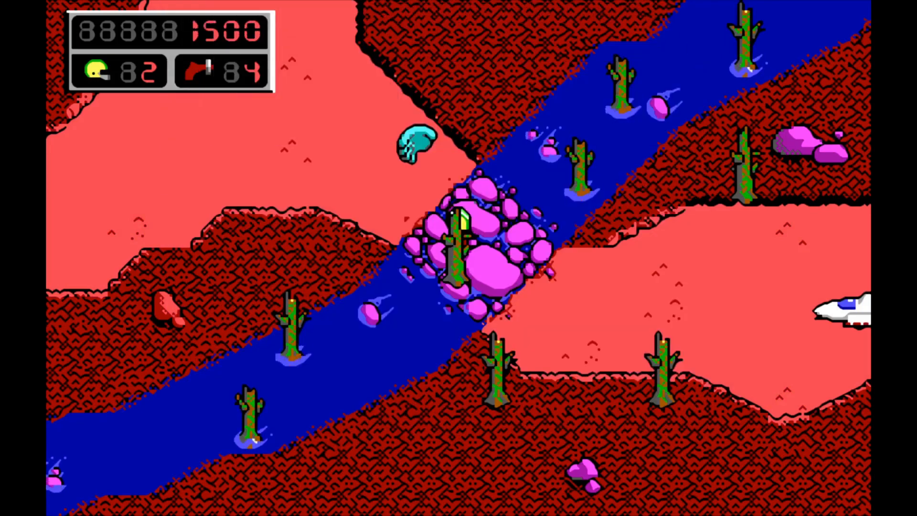
{"action": "key", "text": "Escape"}
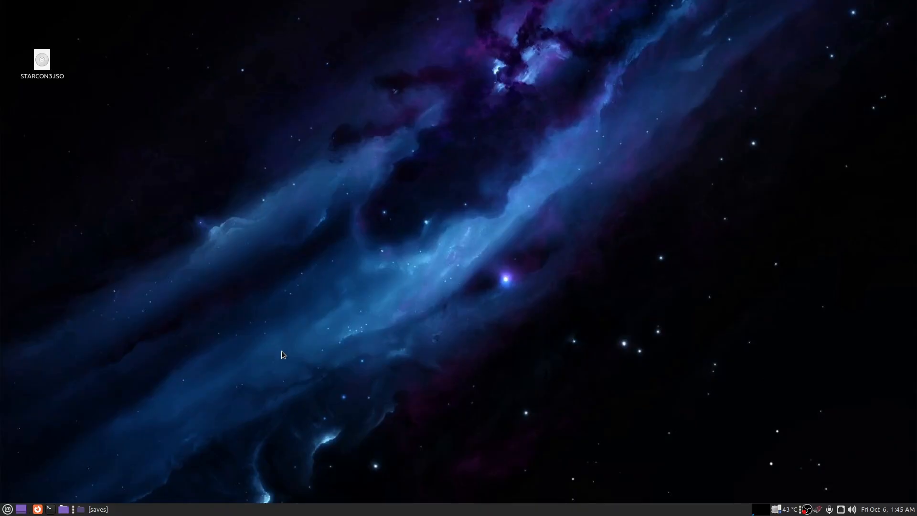
{"action": "mouse_move", "coordinate": [277, 360]}
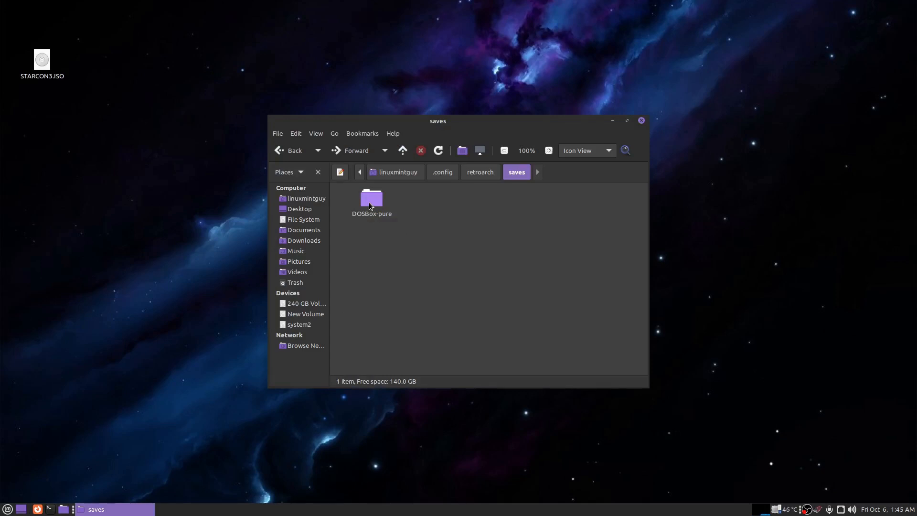
Browse the 218-file STARCON3 folder inside STARCON3.pure.zip in Archive Manager, then close it
{"action": "double_click", "coordinate": [372, 198]}
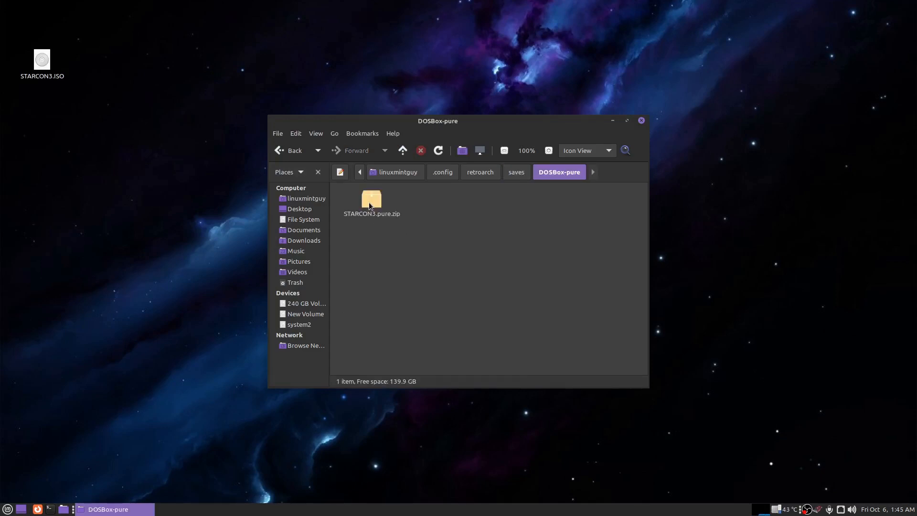
{"action": "double_click", "coordinate": [372, 201]}
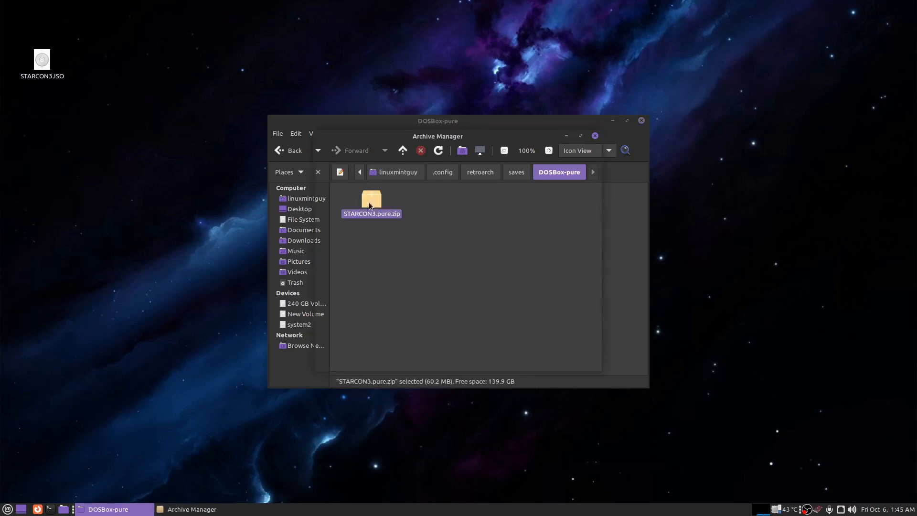
{"action": "double_click", "coordinate": [372, 202]}
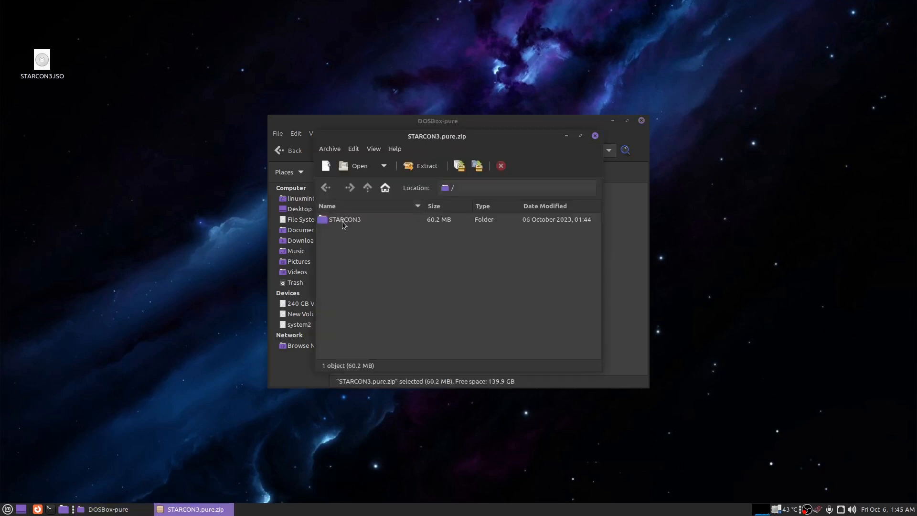
{"action": "double_click", "coordinate": [344, 218]}
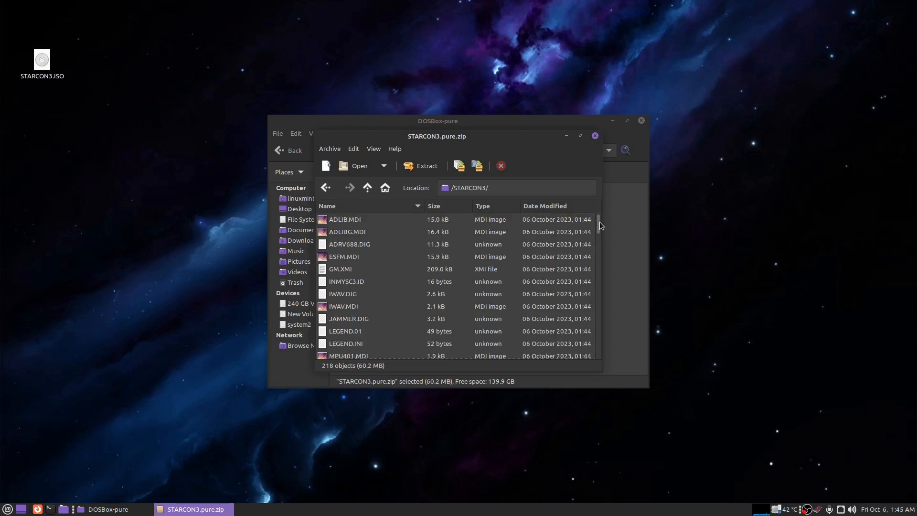
{"action": "scroll", "scroll_direction": "down", "scroll_amount": 3}
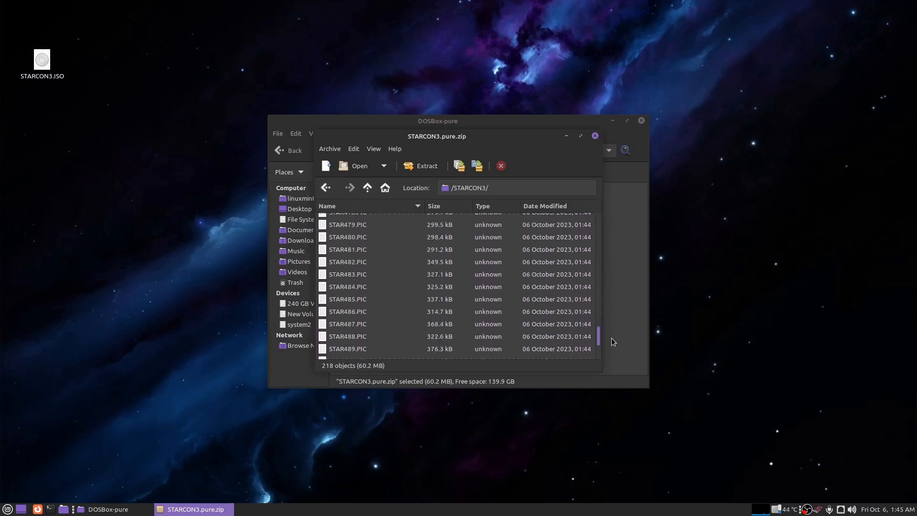
{"action": "scroll", "scroll_direction": "down", "scroll_amount": 3}
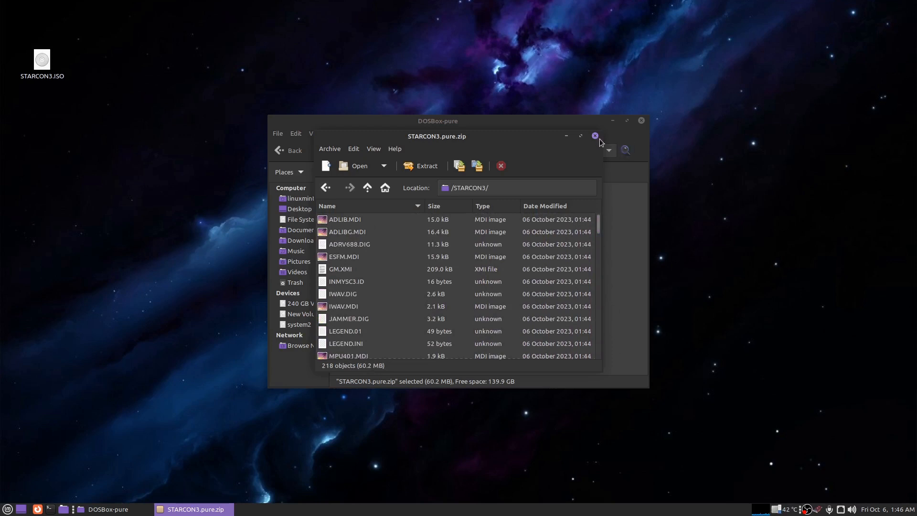
{"action": "mouse_move", "coordinate": [595, 136]}
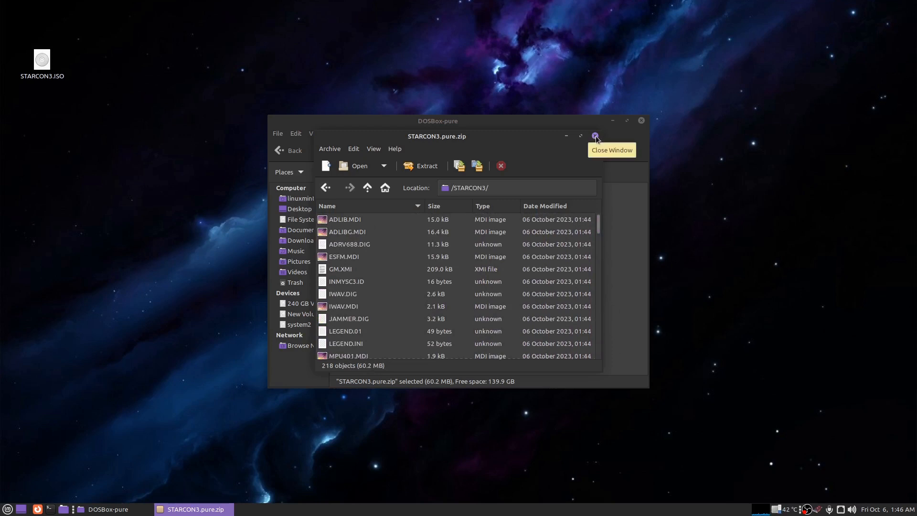
{"action": "left_click", "coordinate": [595, 136]}
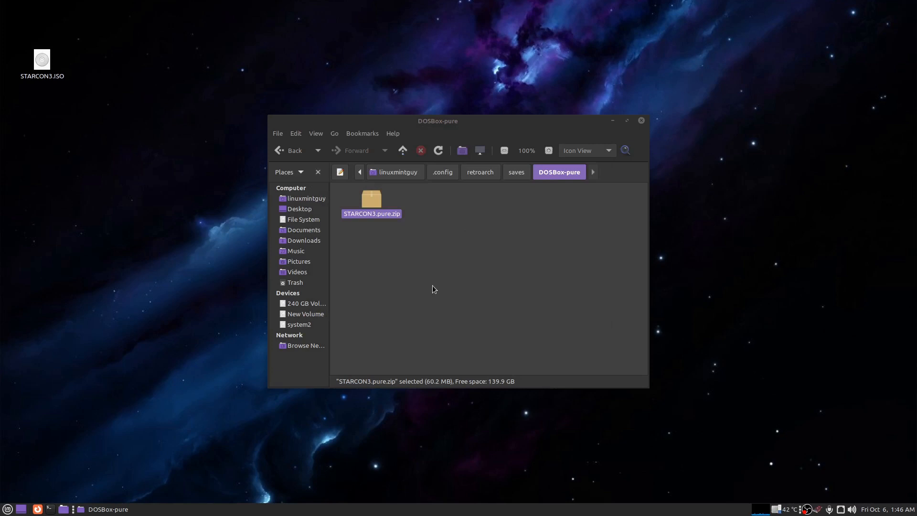
{"action": "mouse_move", "coordinate": [557, 184]}
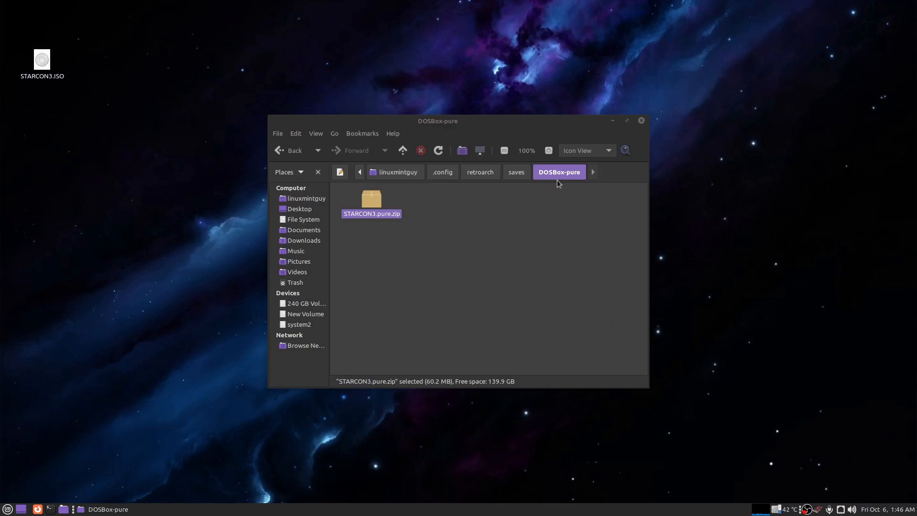
{"action": "double_click", "coordinate": [371, 198]}
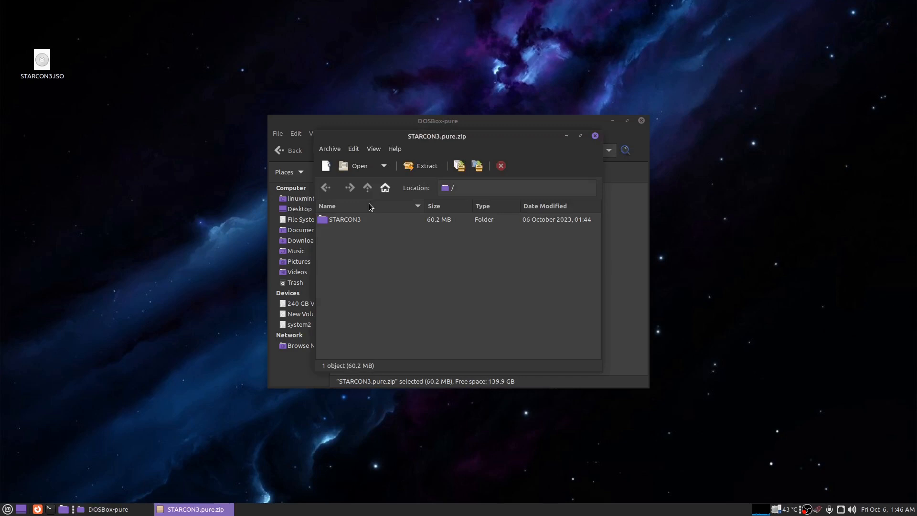
{"action": "double_click", "coordinate": [345, 219]}
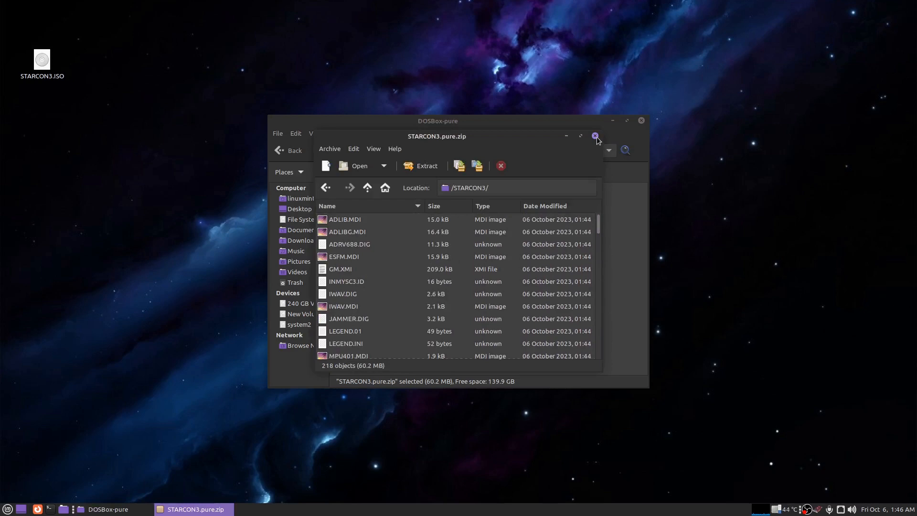
{"action": "left_click", "coordinate": [595, 136]}
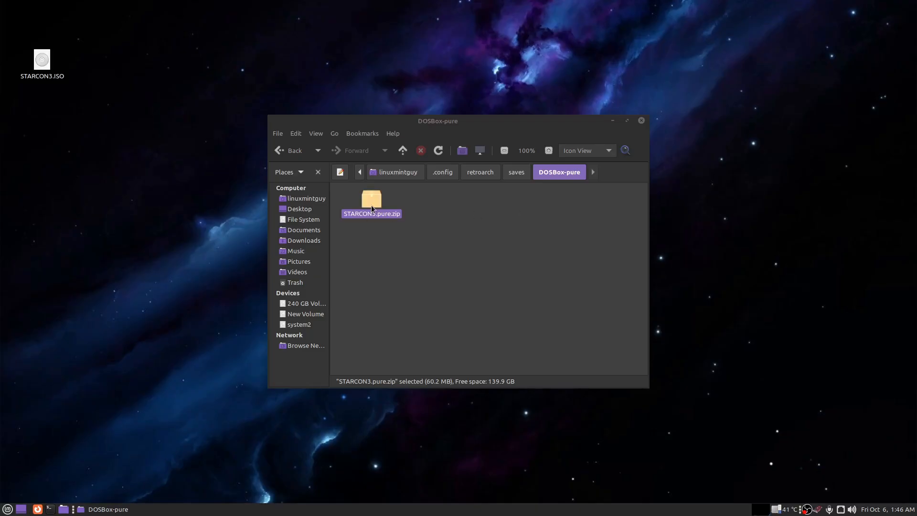
{"action": "left_click_drag", "start_coordinate": [372, 201], "coordinate": [50, 144]}
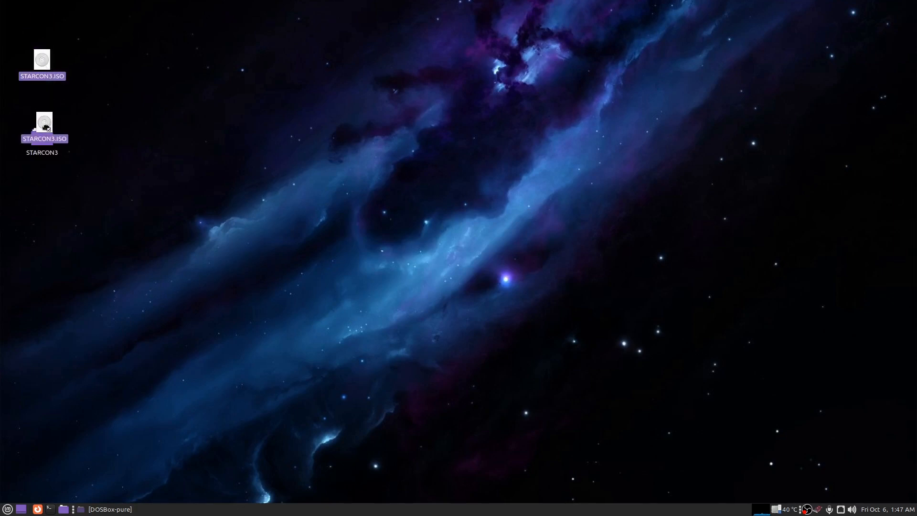
Confirm STARCON3.ISO sits among the 219 items in the desktop STARCON3 folder, then close it
{"action": "double_click", "coordinate": [41, 138]}
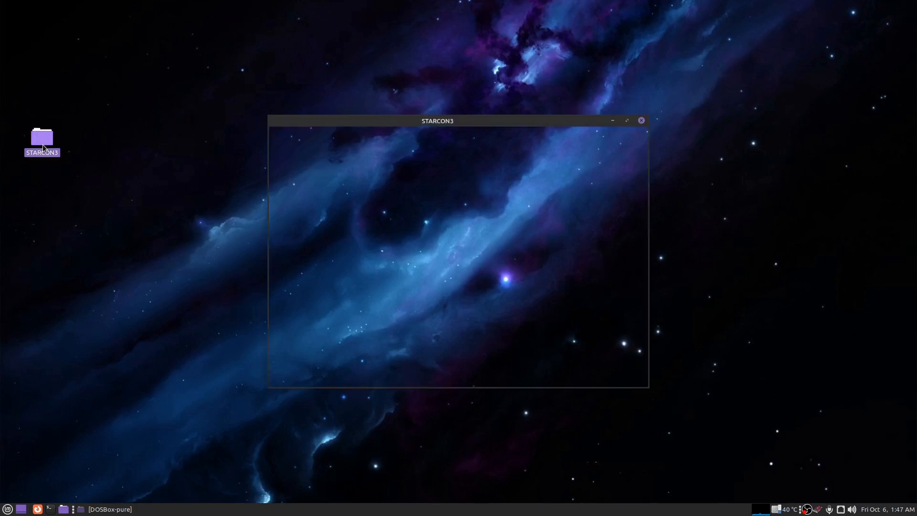
{"action": "double_click", "coordinate": [41, 137]}
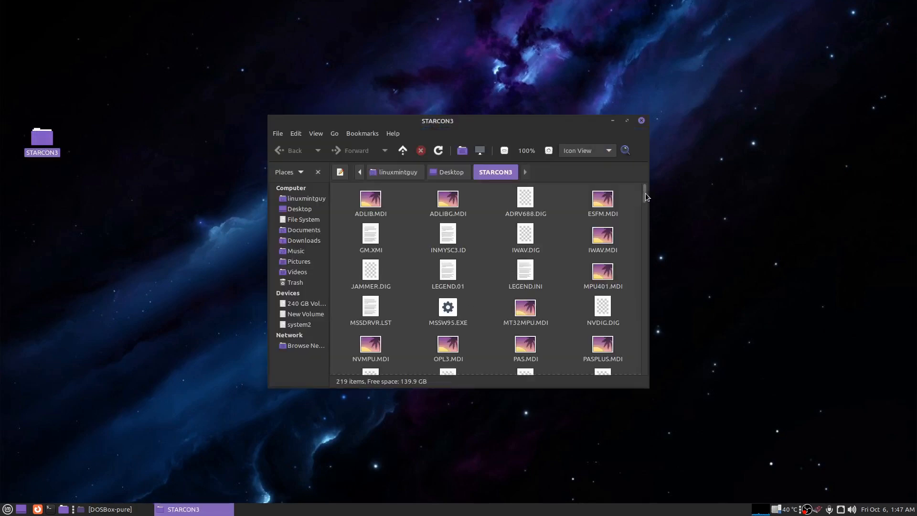
{"action": "scroll", "scroll_direction": "down", "scroll_amount": 3}
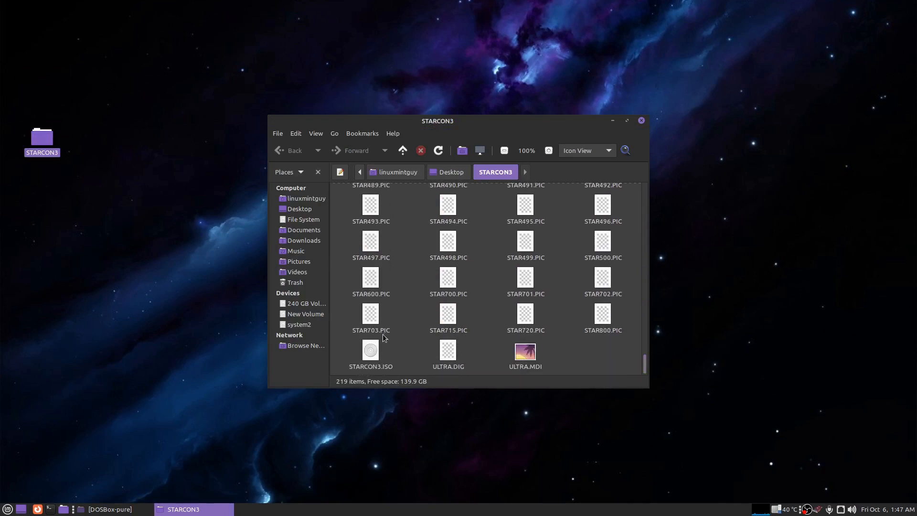
{"action": "left_click", "coordinate": [371, 353]}
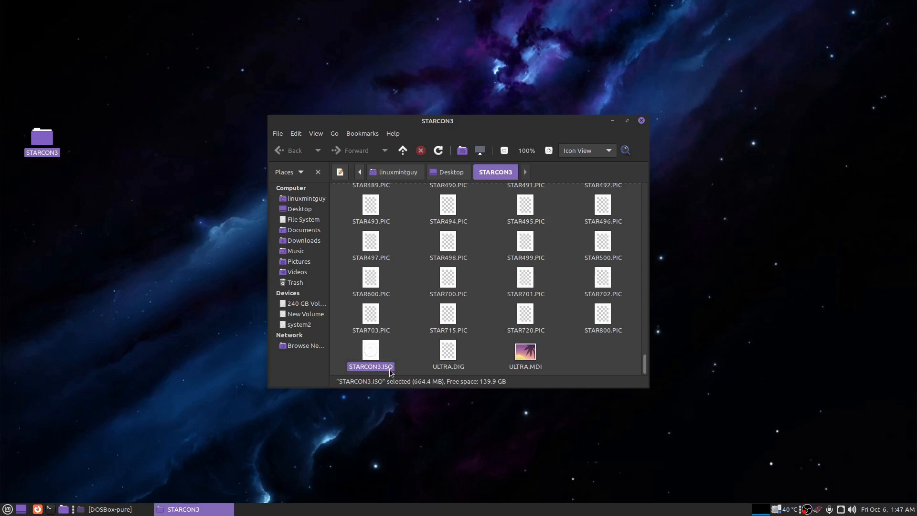
{"action": "mouse_move", "coordinate": [377, 363]}
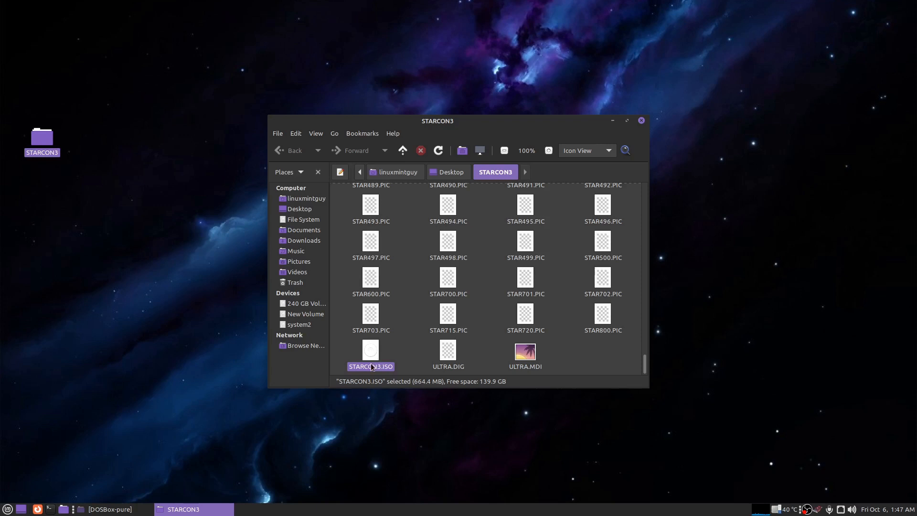
{"action": "mouse_move", "coordinate": [403, 302]}
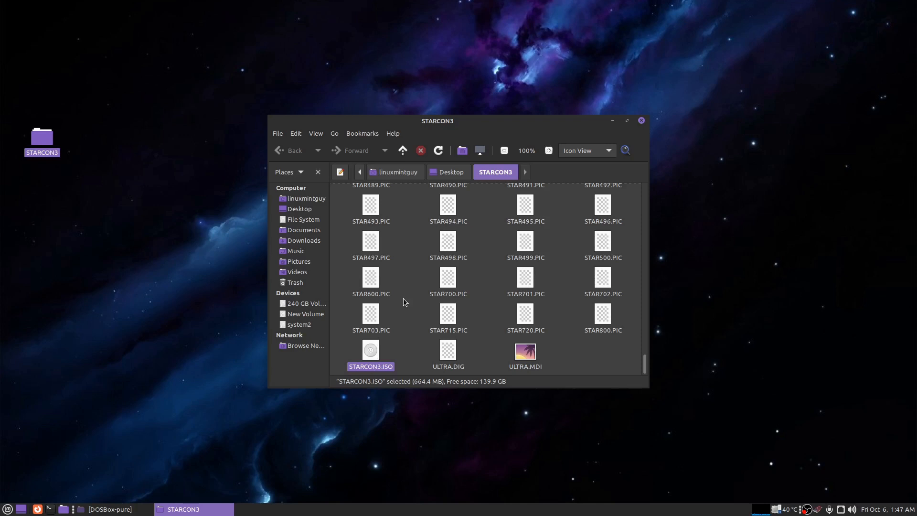
{"action": "left_click", "coordinate": [403, 303]}
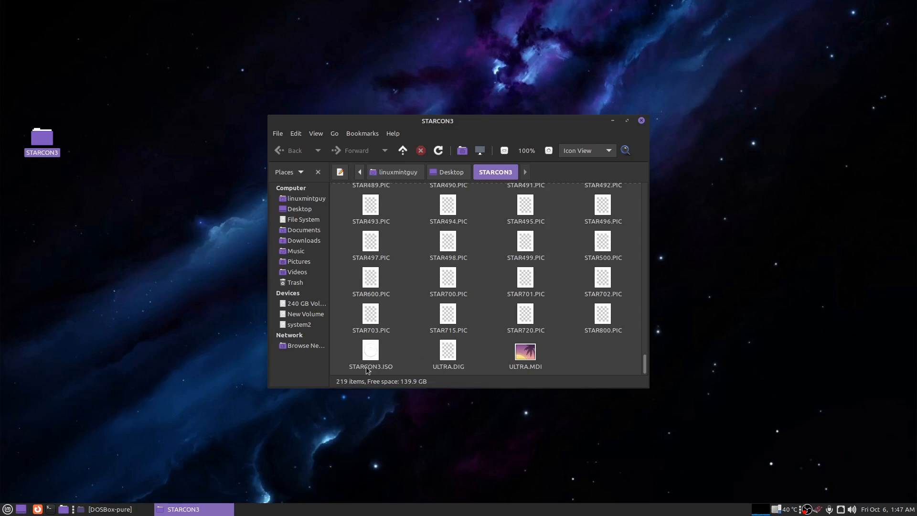
{"action": "left_click", "coordinate": [371, 366]}
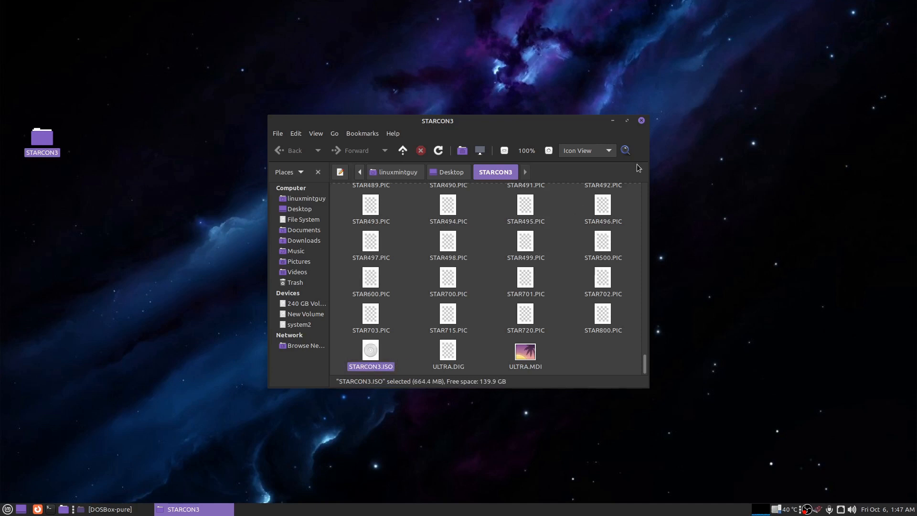
{"action": "left_click", "coordinate": [640, 120]}
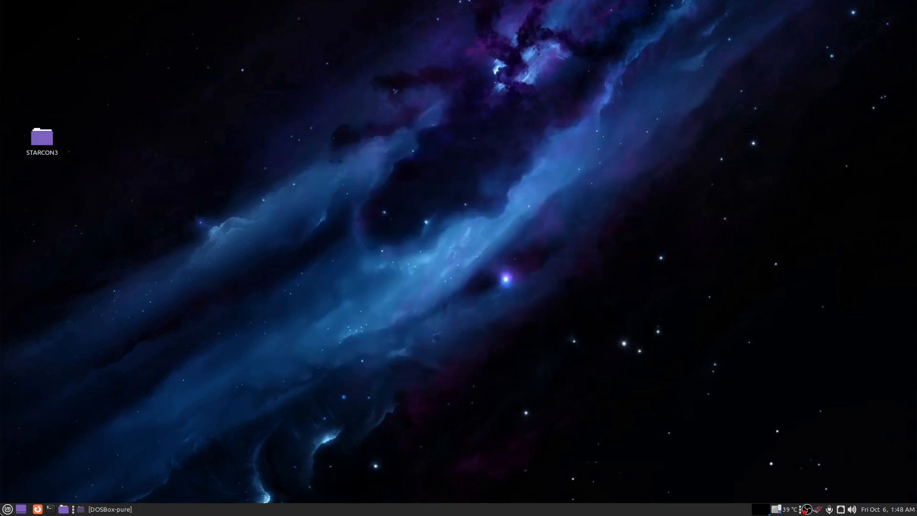
Launch PeaZip and pack the STARCON3 folder into STARCON3.zip, Type ZIP at Ultra level
{"action": "left_click", "coordinate": [7, 509]}
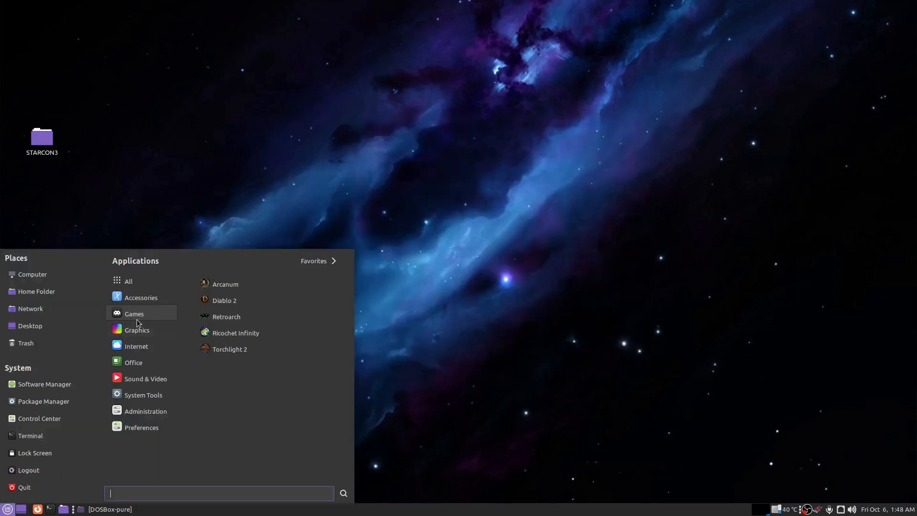
{"action": "left_click", "coordinate": [142, 297]}
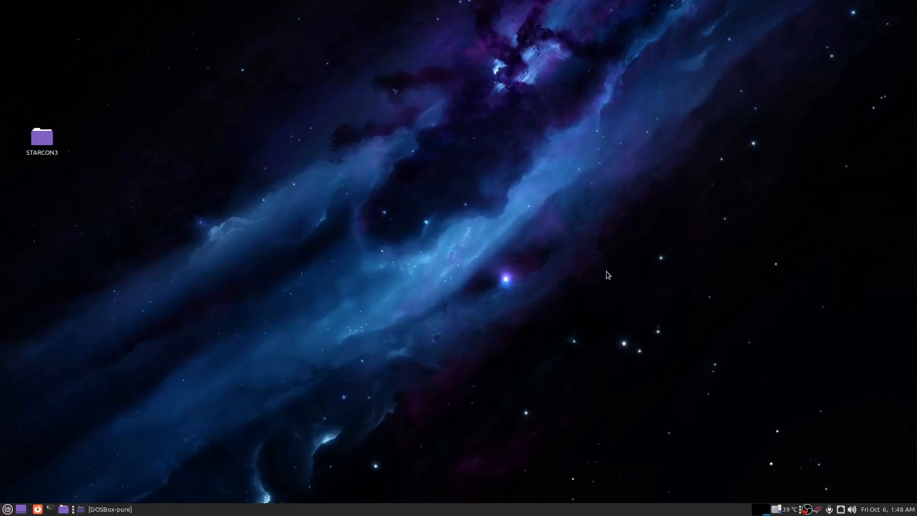
{"action": "mouse_move", "coordinate": [402, 266]}
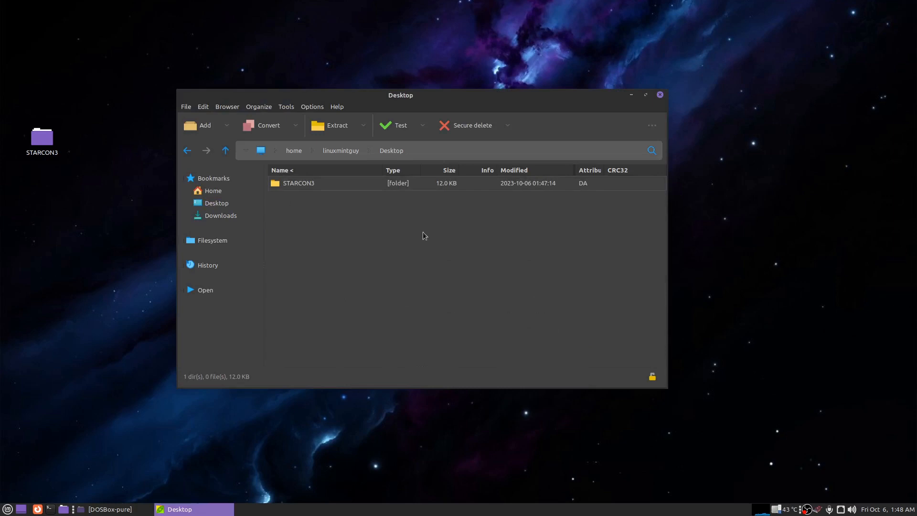
{"action": "left_click", "coordinate": [297, 184]}
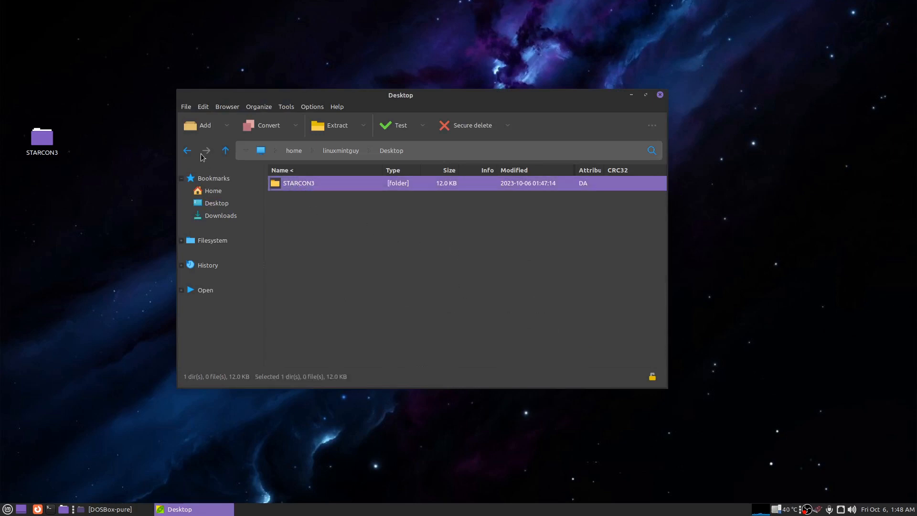
{"action": "left_click", "coordinate": [204, 125]}
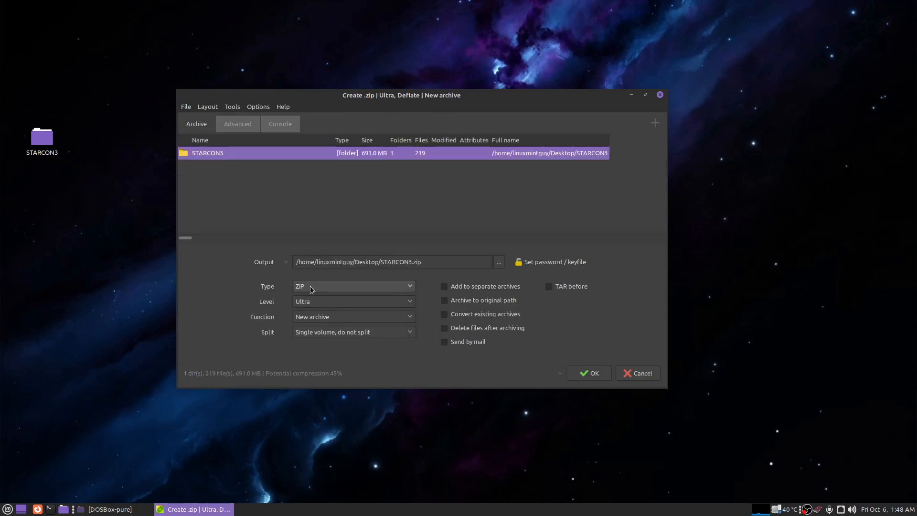
{"action": "mouse_move", "coordinate": [311, 308]}
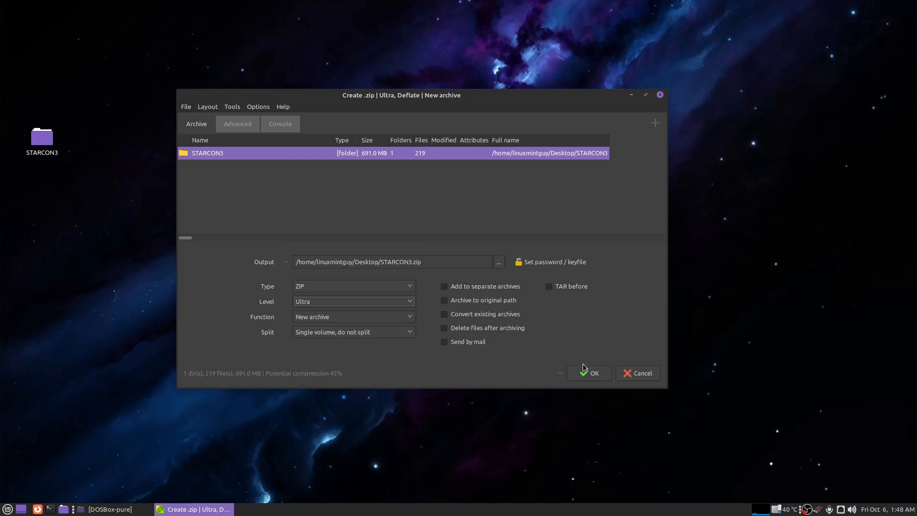
{"action": "left_click", "coordinate": [587, 374]}
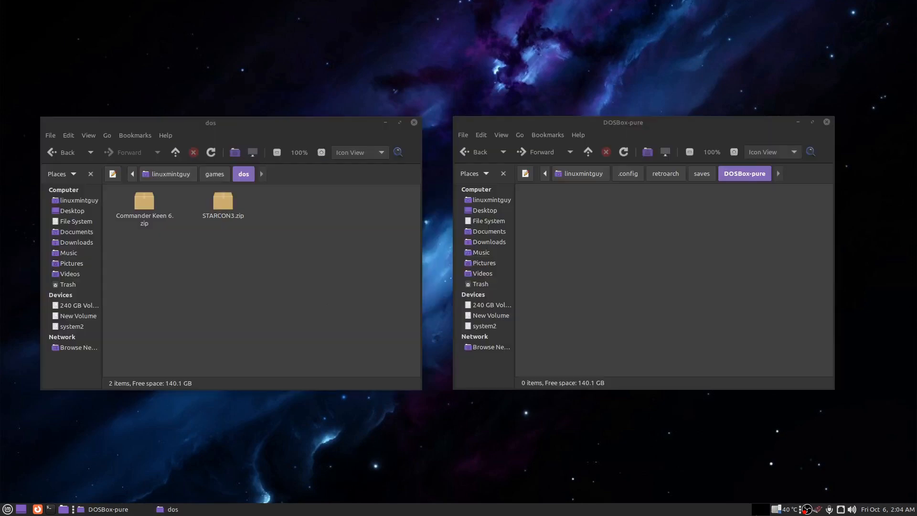
{"action": "mouse_move", "coordinate": [648, 96]}
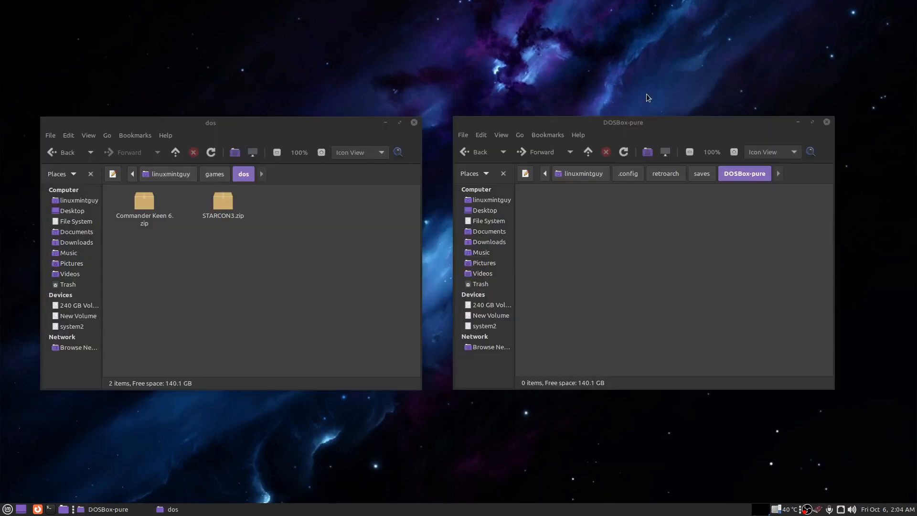
{"action": "mouse_move", "coordinate": [286, 281]}
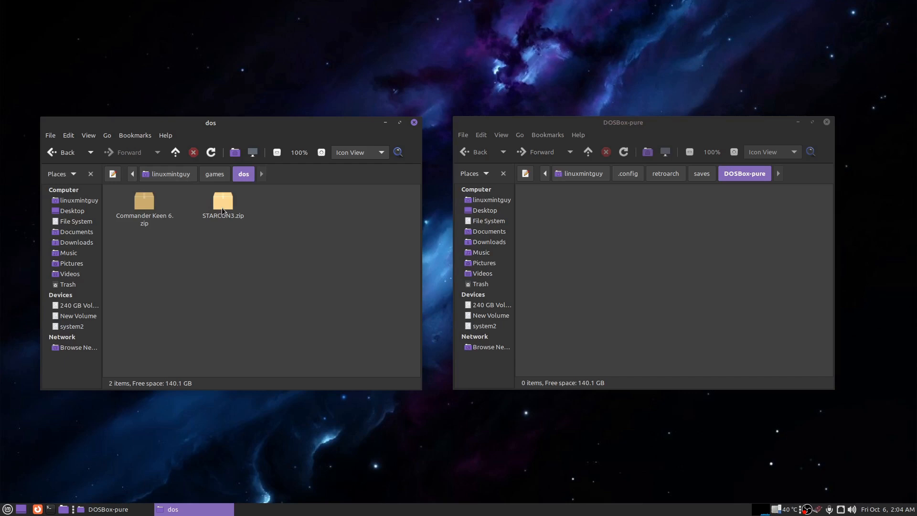
Inspect STARCON3.zip in Engrampa, confirming its STARCON3 folder holds 219 files with STARCON3.ISO
{"action": "double_click", "coordinate": [223, 201]}
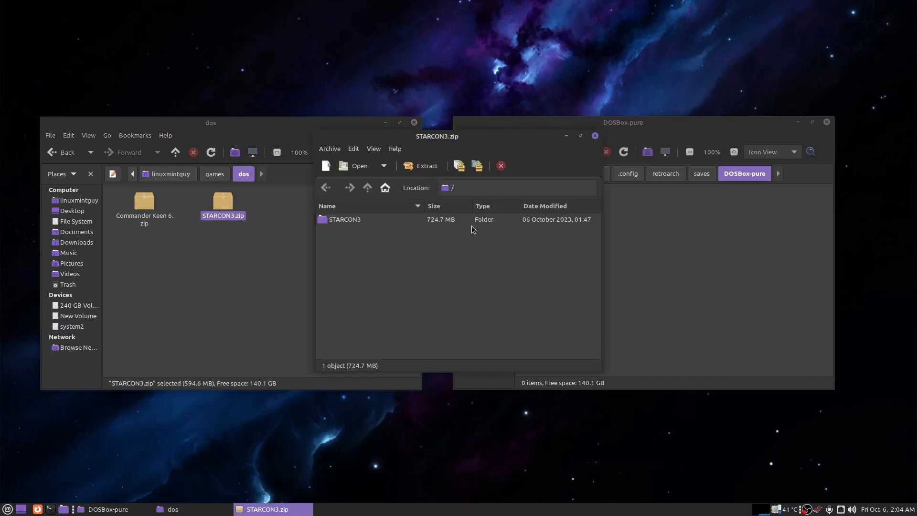
{"action": "double_click", "coordinate": [345, 218]}
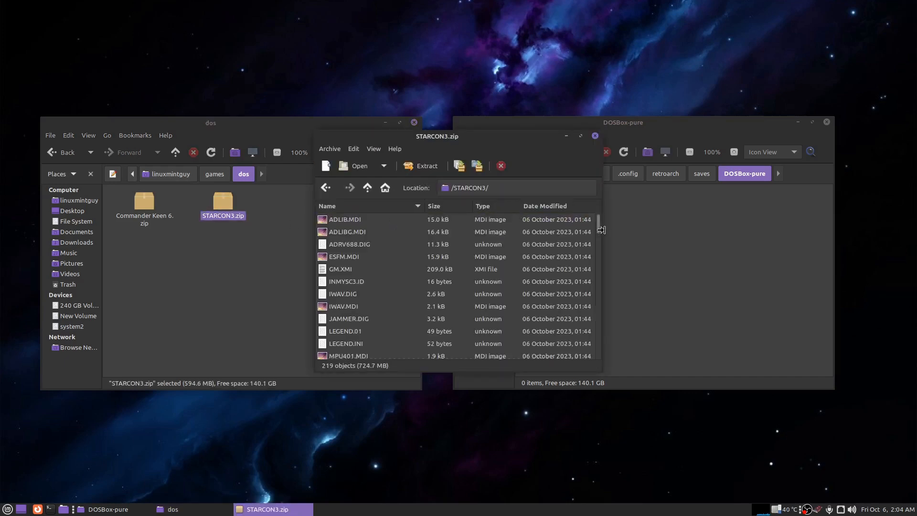
{"action": "scroll", "scroll_direction": "down", "scroll_amount": 3}
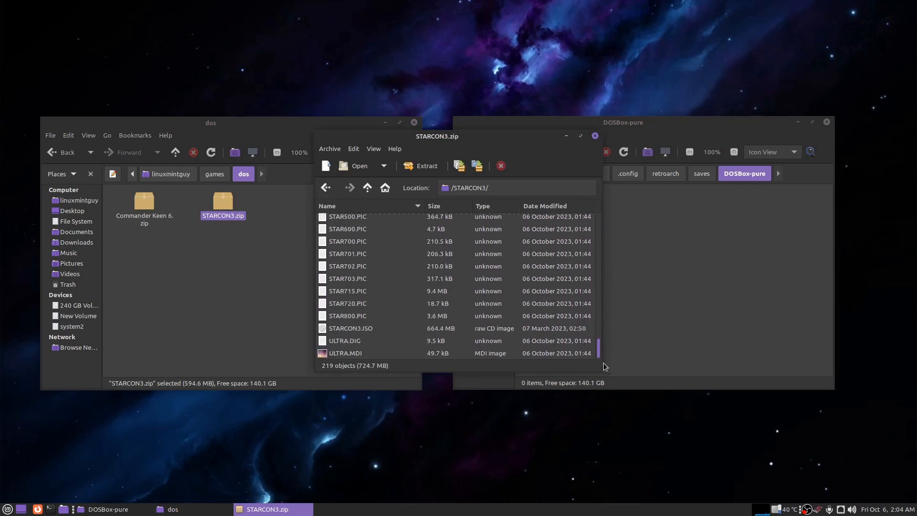
{"action": "left_click", "coordinate": [350, 328]}
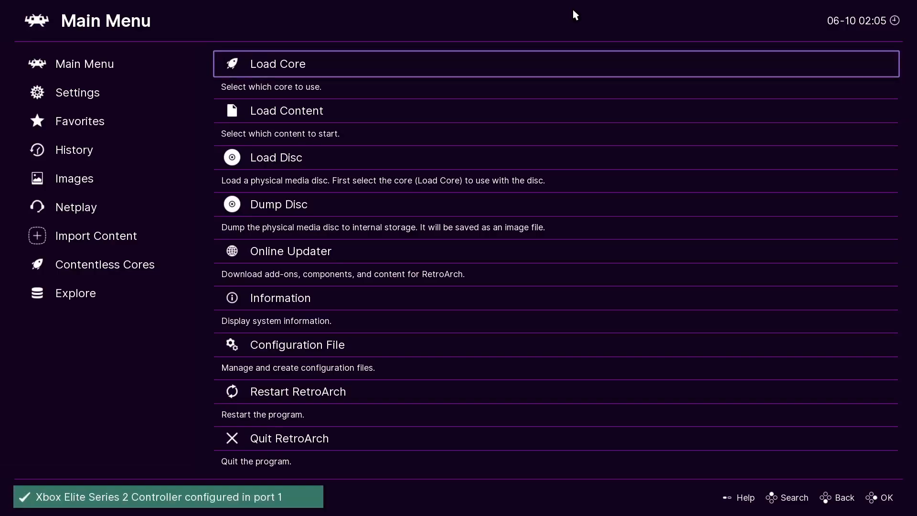
Load games > dos > STARCON3.zip so Star Control 3 starts in the DOSBox-pure core
{"action": "key", "text": "Down"}
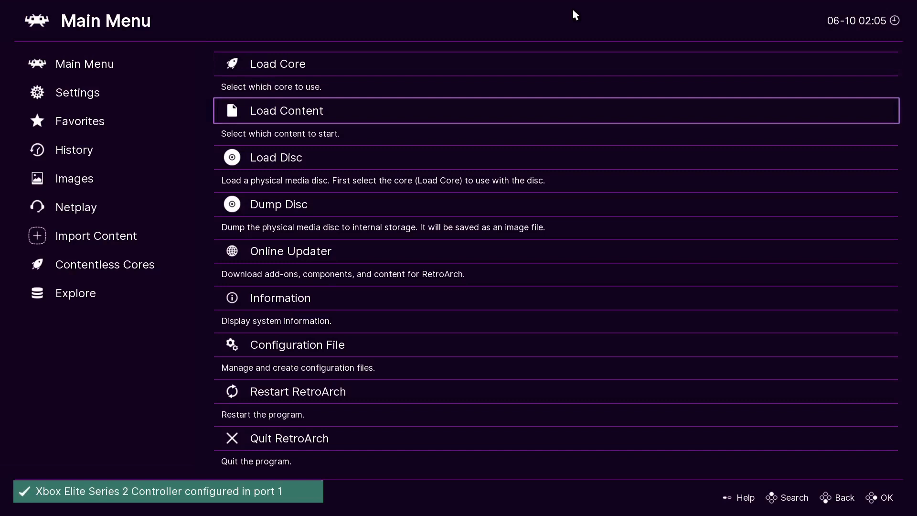
{"action": "left_click", "coordinate": [286, 111]}
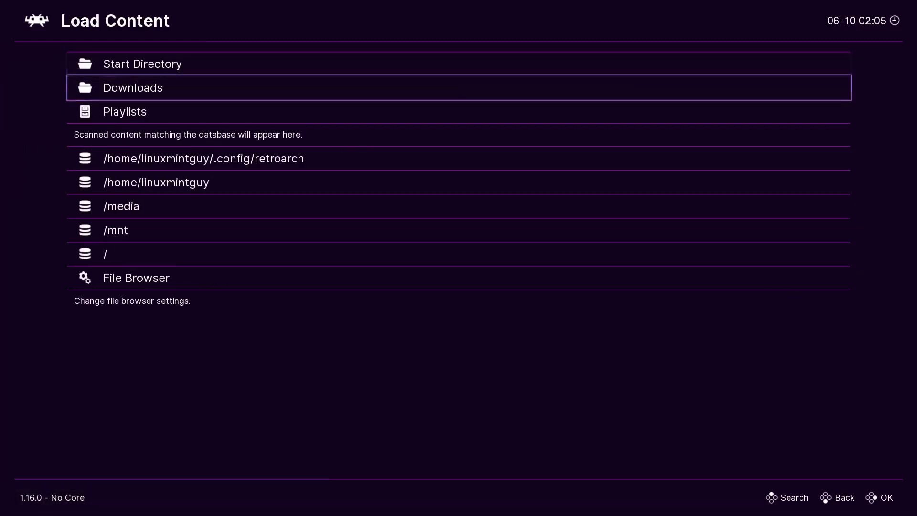
{"action": "left_click", "coordinate": [156, 182]}
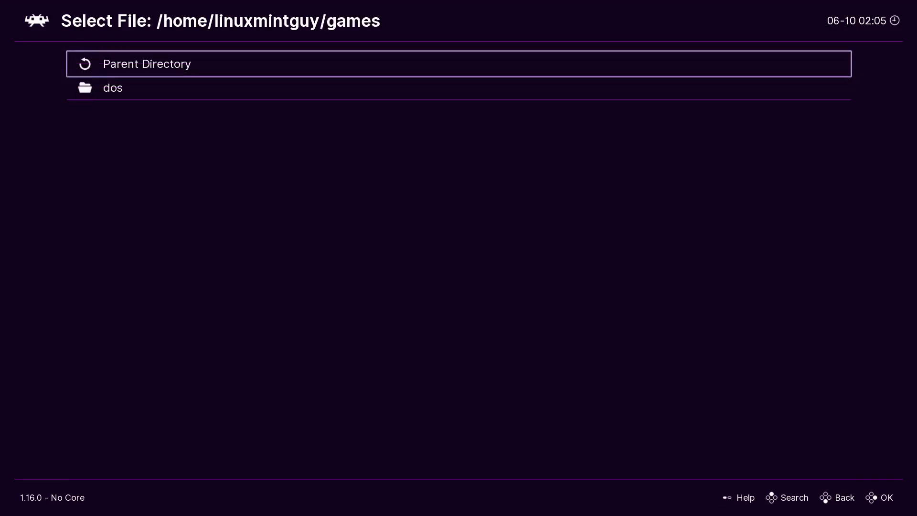
{"action": "left_click", "coordinate": [113, 88]}
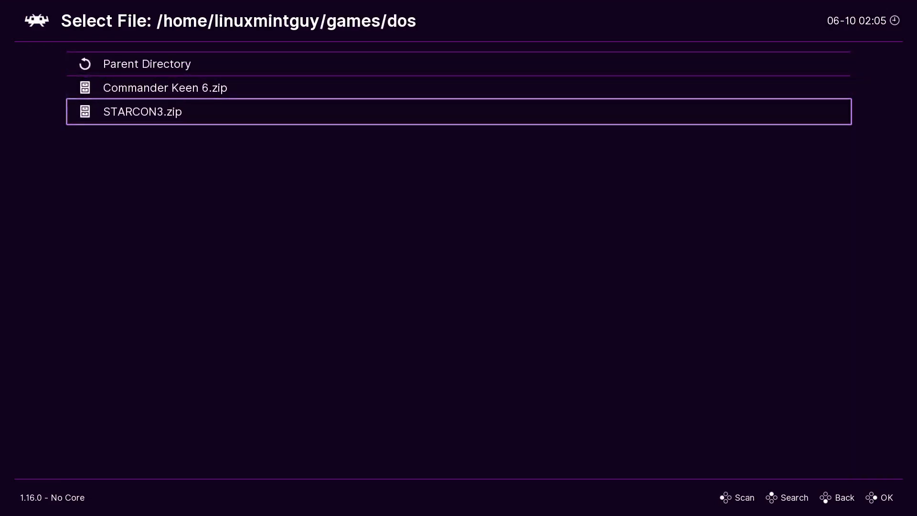
{"action": "left_click", "coordinate": [141, 112]}
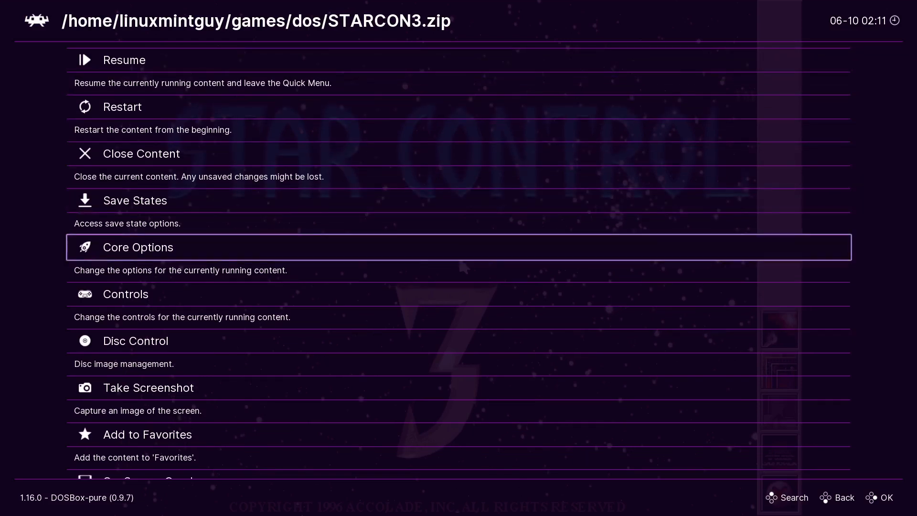
{"action": "left_click", "coordinate": [137, 247]}
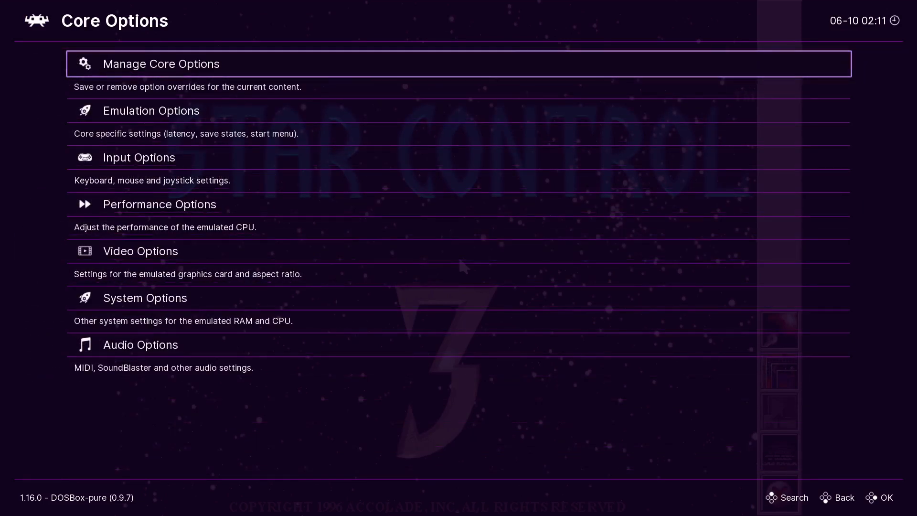
{"action": "key", "text": "Down"}
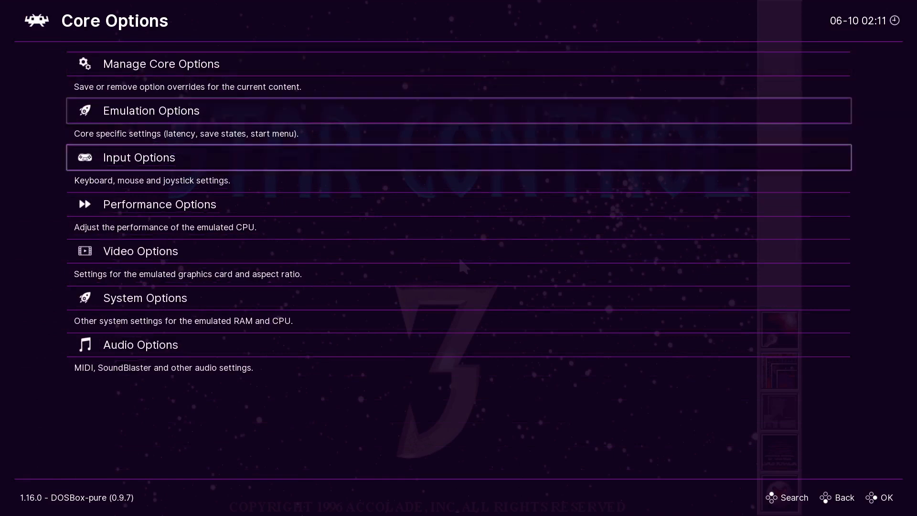
{"action": "left_click", "coordinate": [160, 203]}
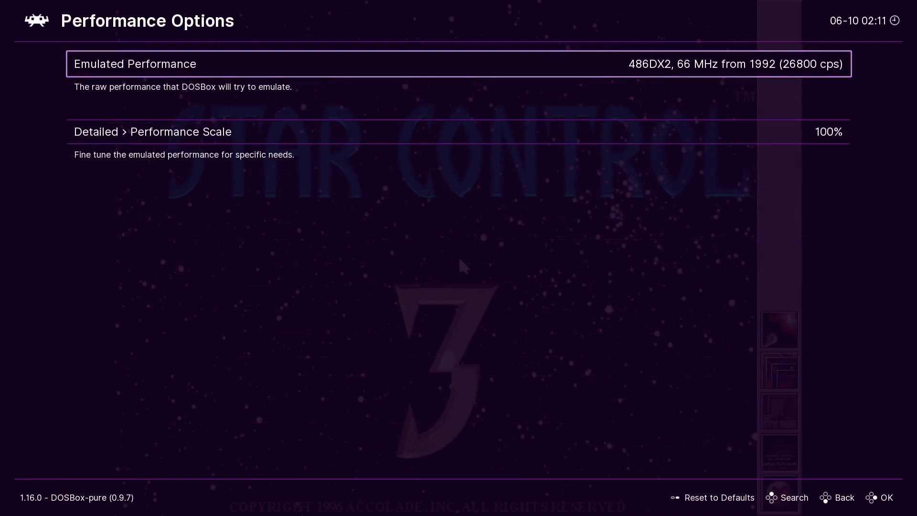
{"action": "left_click", "coordinate": [458, 64]}
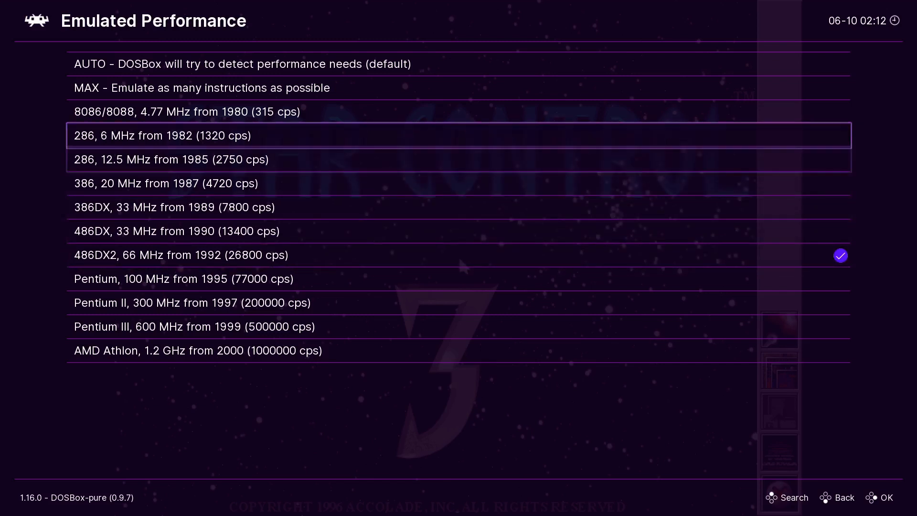
{"action": "key", "text": "Up"}
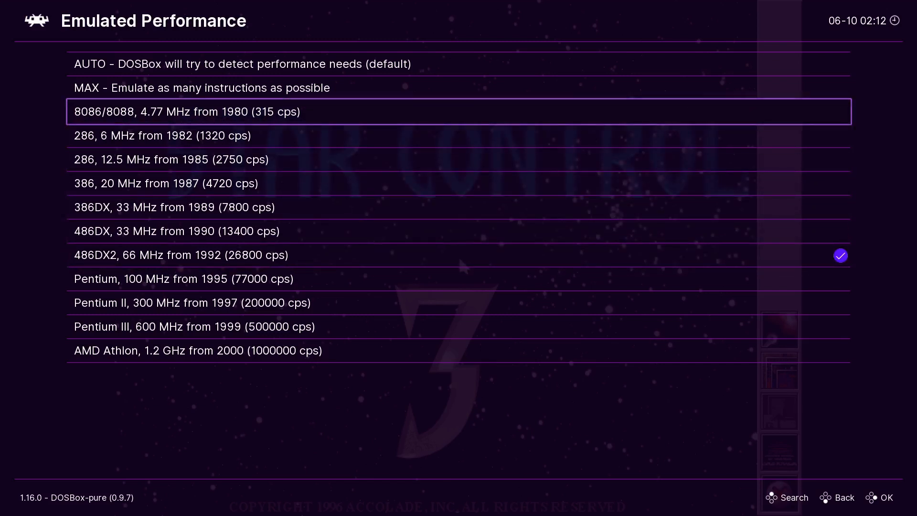
{"action": "key", "text": "Down"}
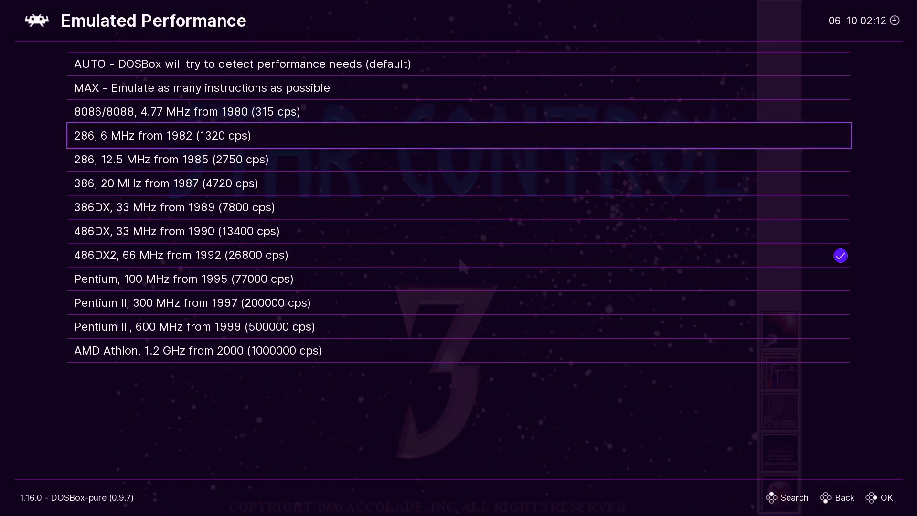
{"action": "key", "text": "up"}
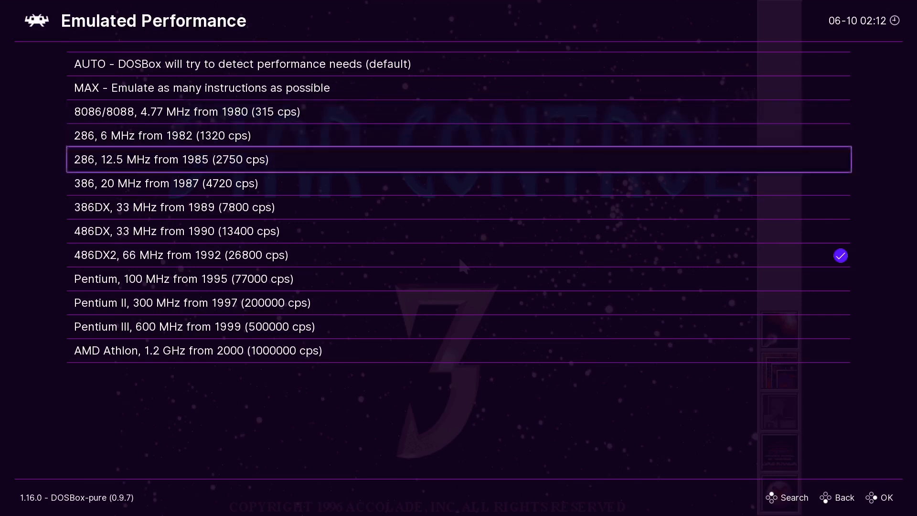
{"action": "key", "text": "Down"}
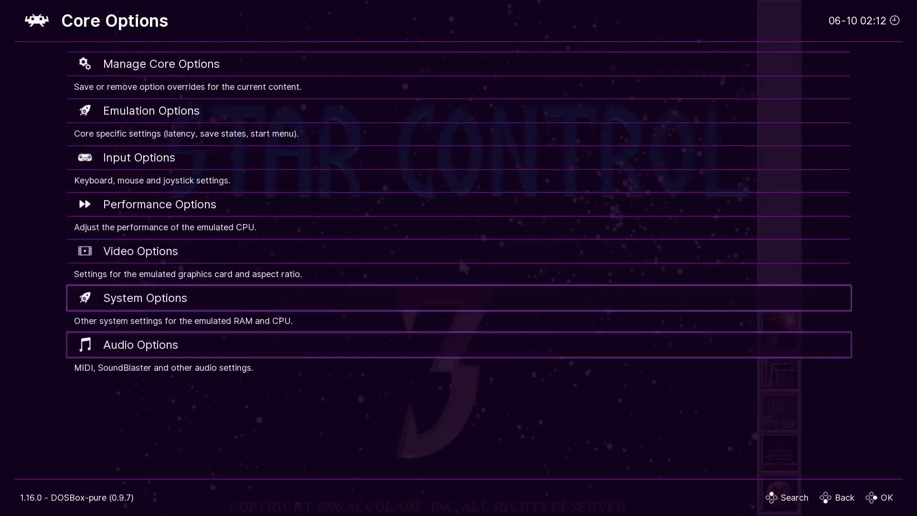
Review Audio Options showing SoundBlaster Pro and Gravis Ultrasound off, then return to the saves folder
{"action": "left_click", "coordinate": [140, 344]}
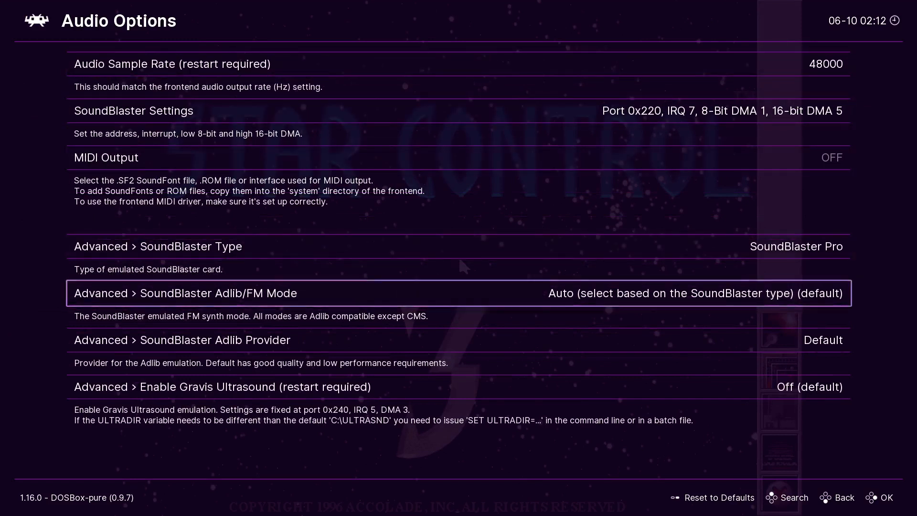
{"action": "key", "text": "up"}
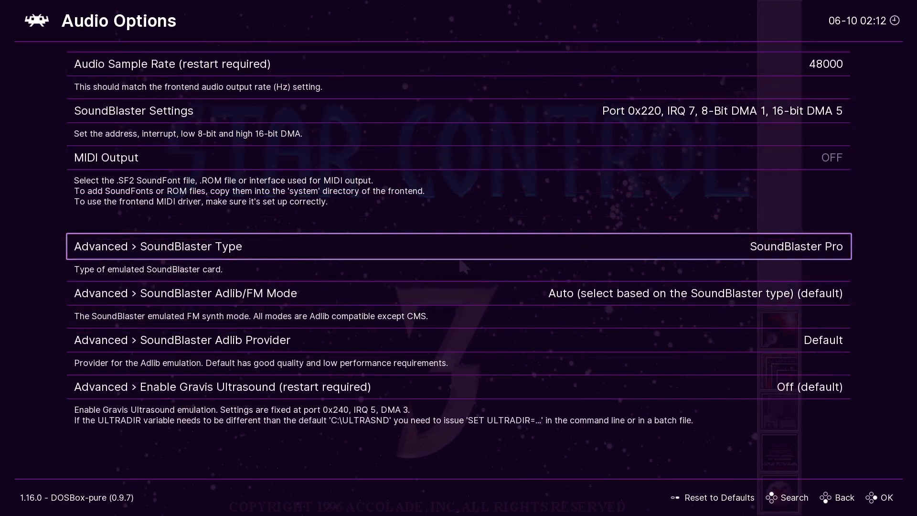
{"action": "key", "text": "Down"}
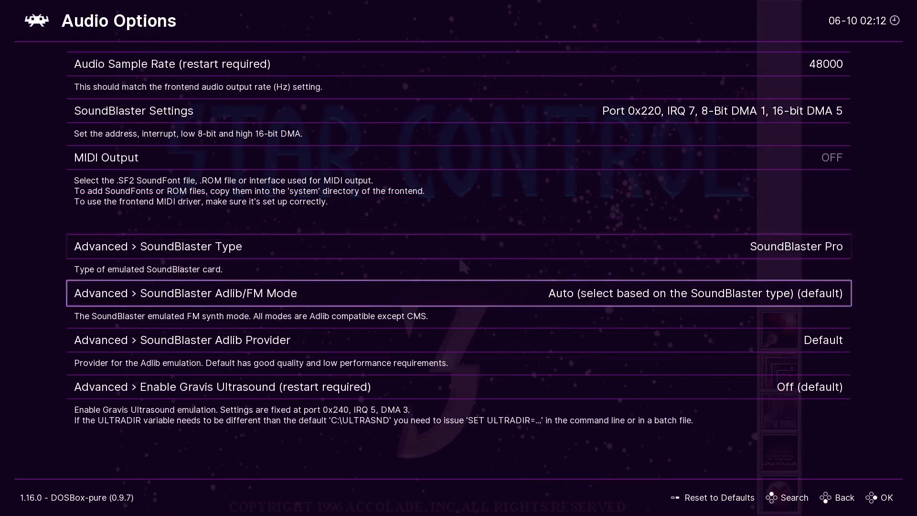
{"action": "key", "text": "down"}
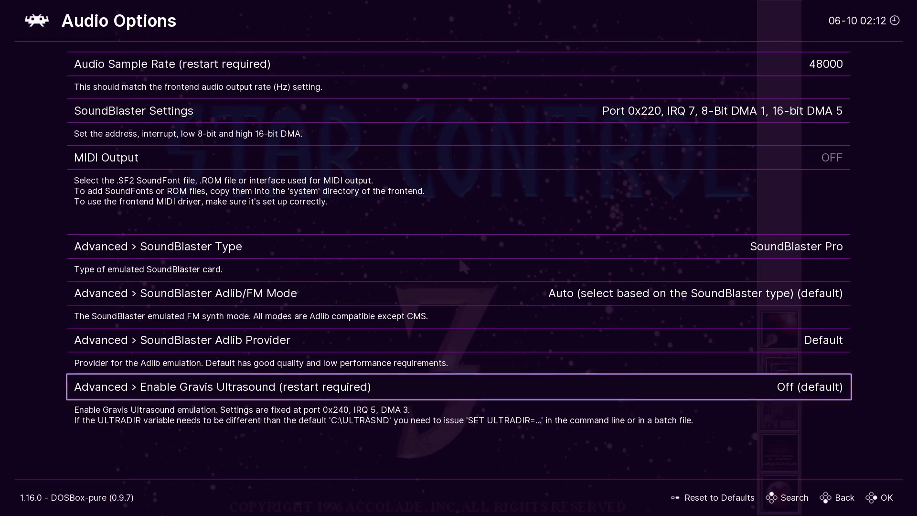
{"action": "left_click", "coordinate": [842, 496]}
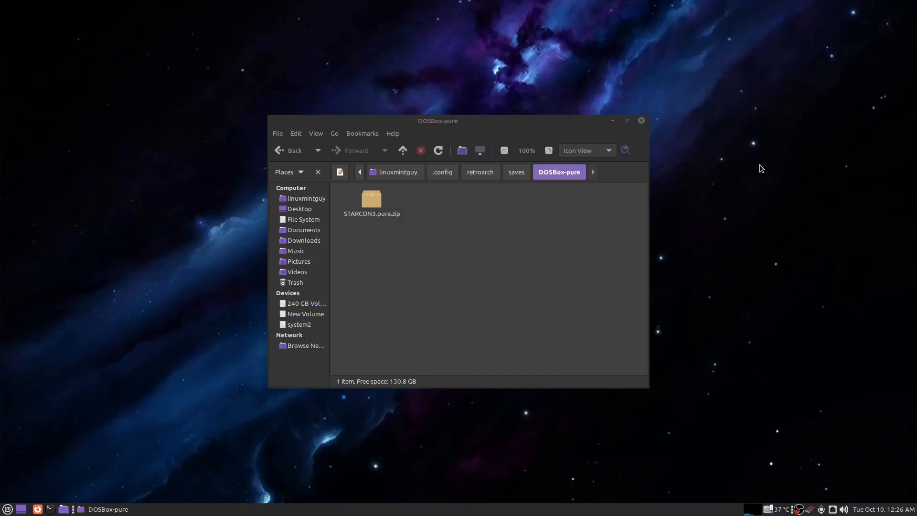
{"action": "mouse_move", "coordinate": [757, 175]}
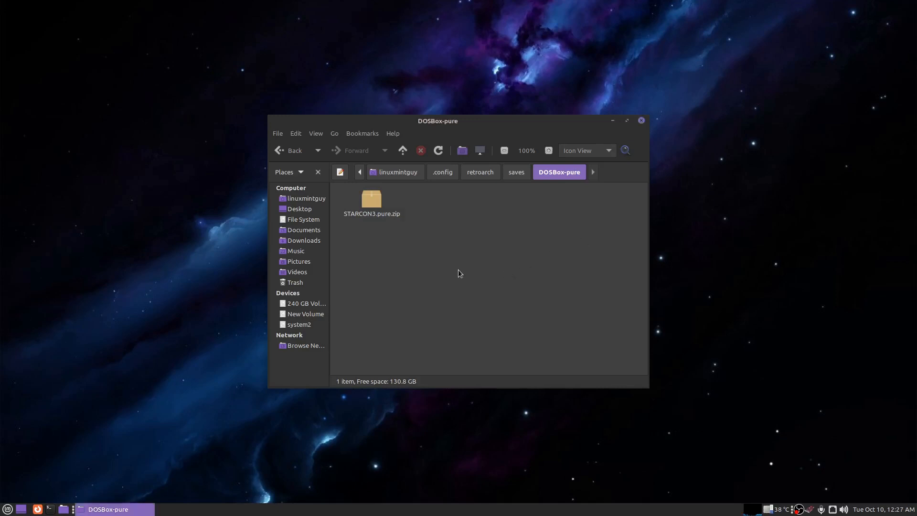
{"action": "left_click", "coordinate": [372, 199]}
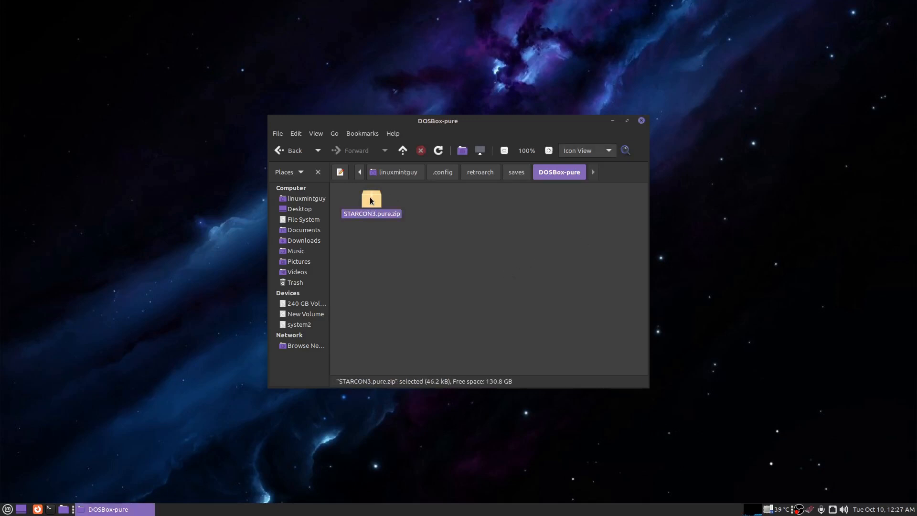
{"action": "double_click", "coordinate": [372, 199]}
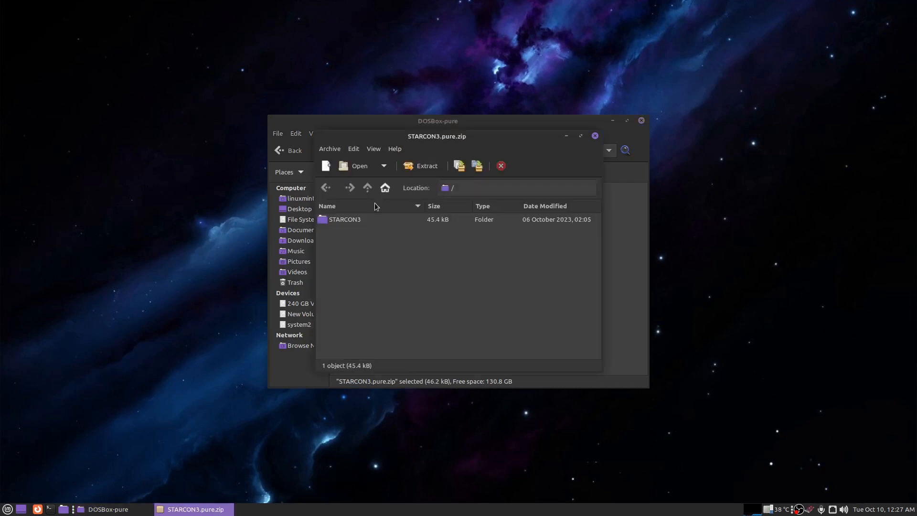
{"action": "mouse_move", "coordinate": [347, 223]}
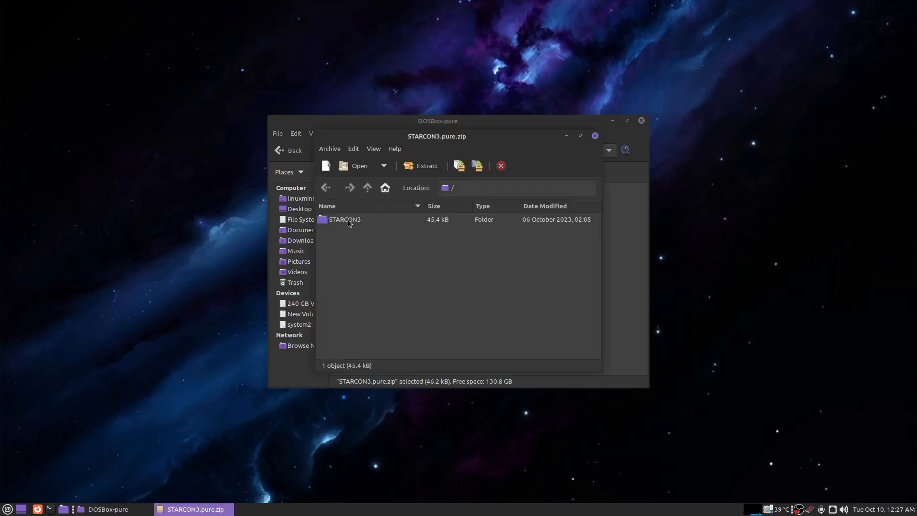
{"action": "left_click", "coordinate": [344, 220]}
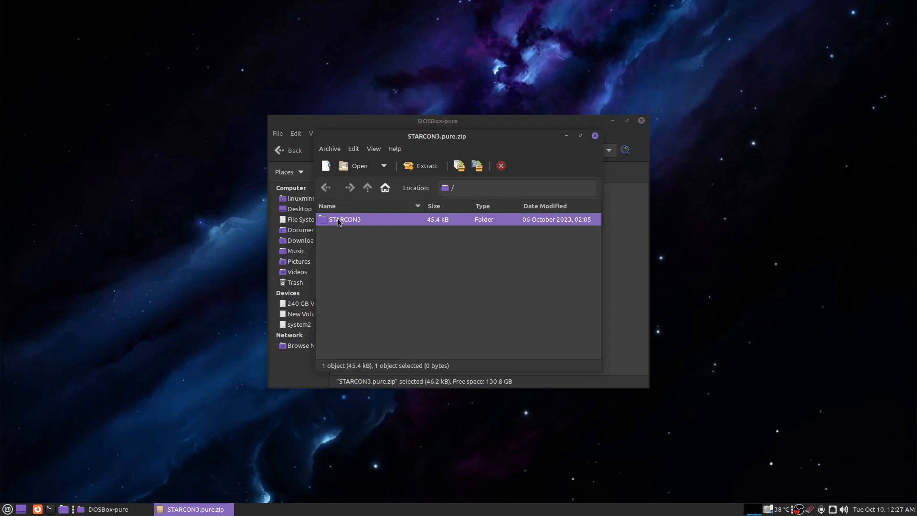
{"action": "double_click", "coordinate": [344, 219]}
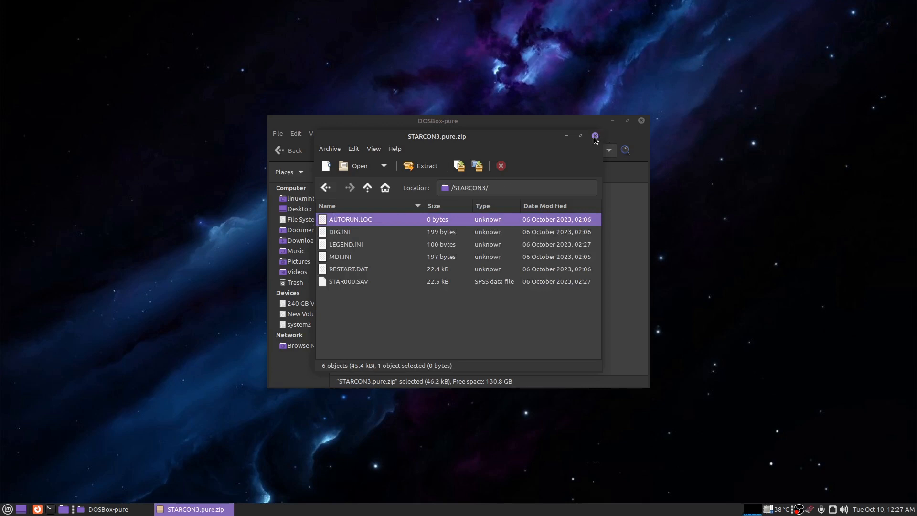
{"action": "mouse_move", "coordinate": [594, 137]}
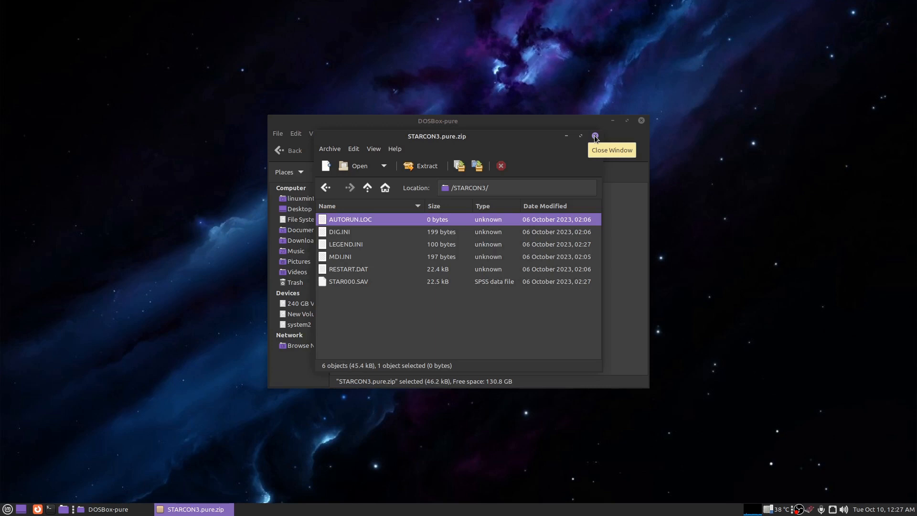
{"action": "left_click", "coordinate": [595, 137]}
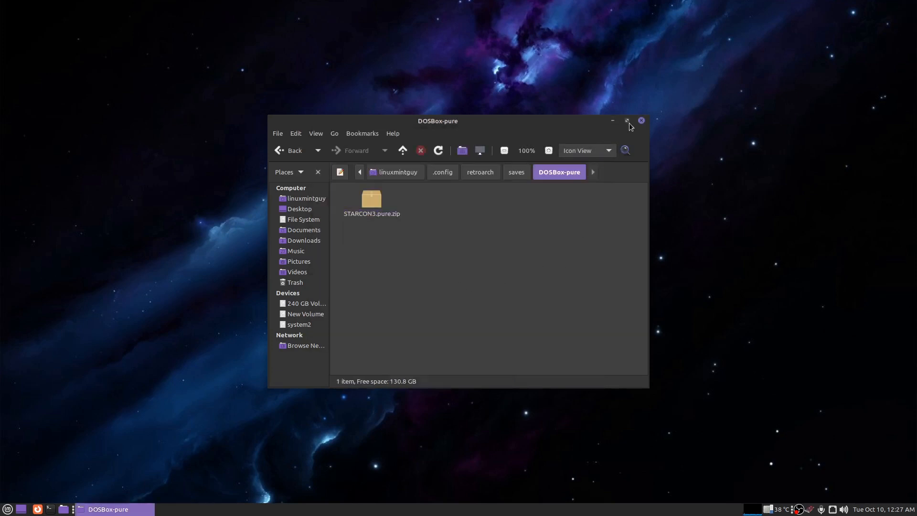
{"action": "left_click", "coordinate": [640, 120]}
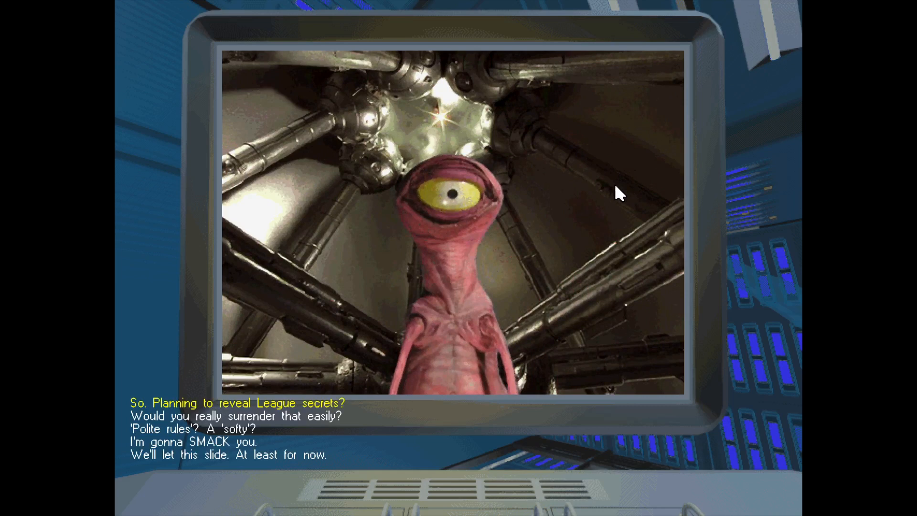
{"action": "mouse_move", "coordinate": [151, 407]}
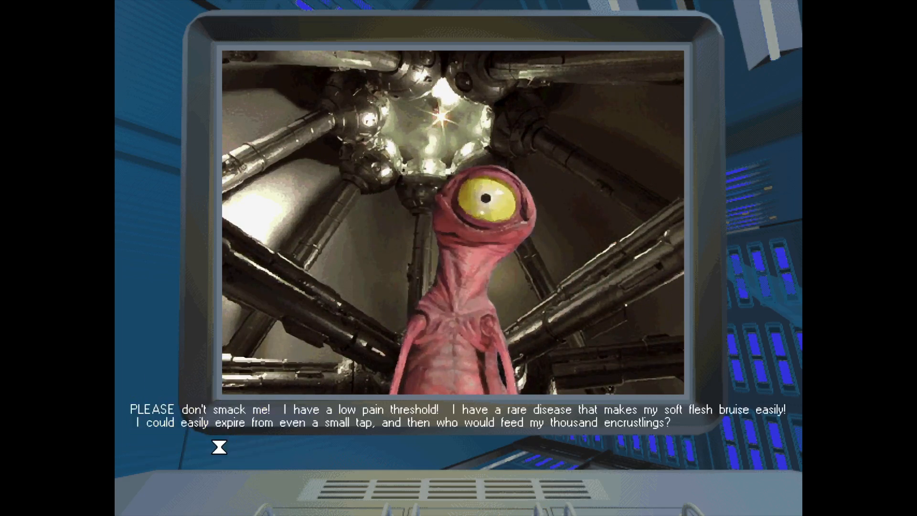
{"action": "mouse_move", "coordinate": [668, 169]}
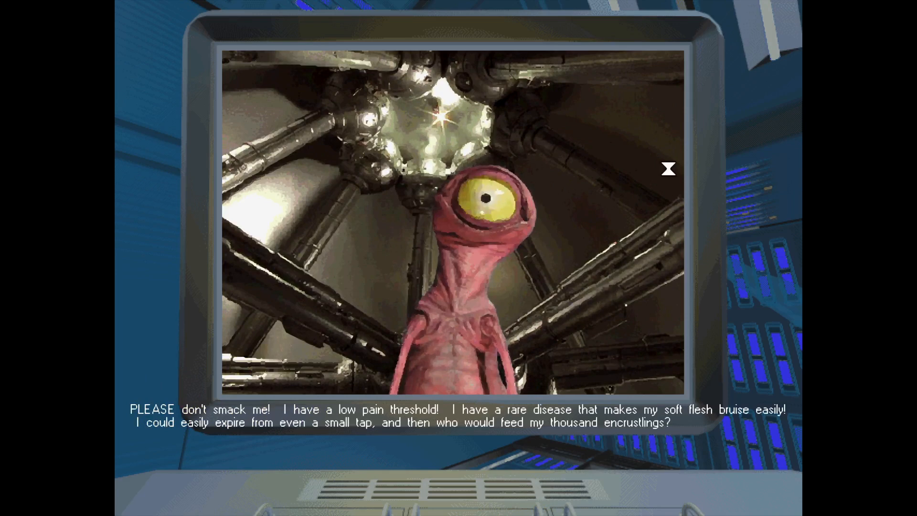